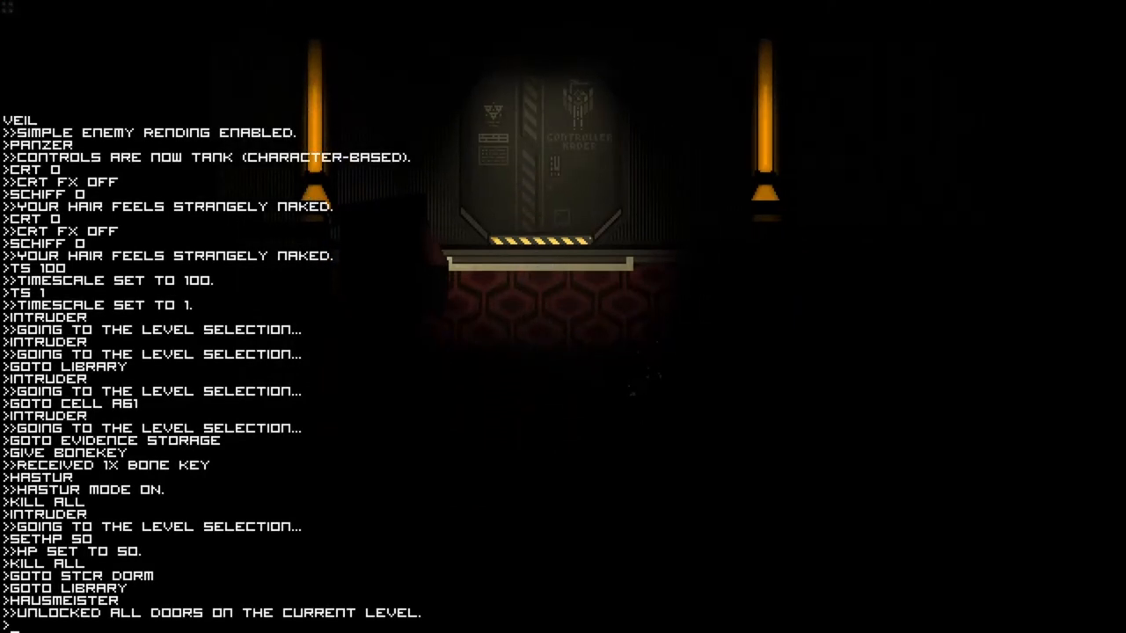
Step: Enter 'licht' in the debug console, then start talking to Ara
text(licht)
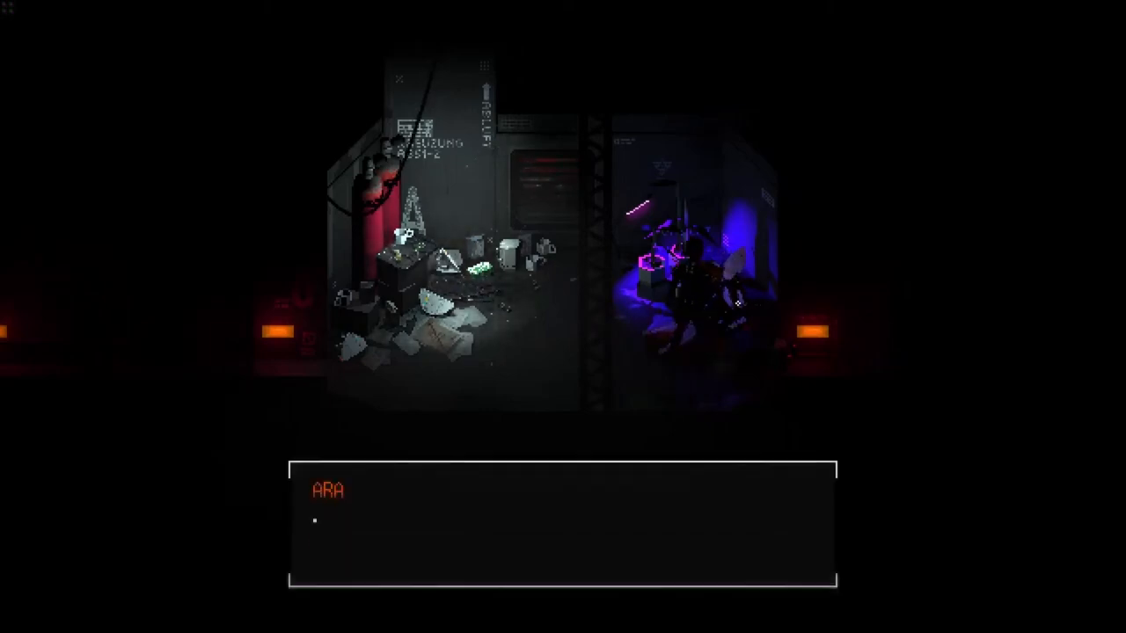
Step: Advance through seven lines of Ara's dialogue until she says 'I'm staying here.'
click(562, 527)
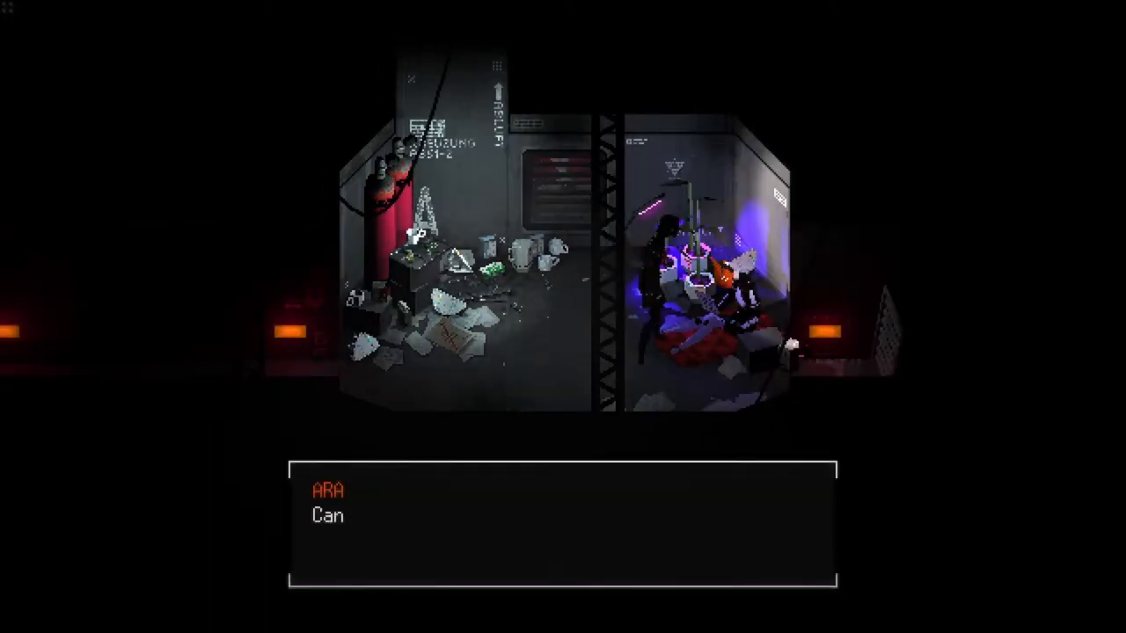
click(563, 536)
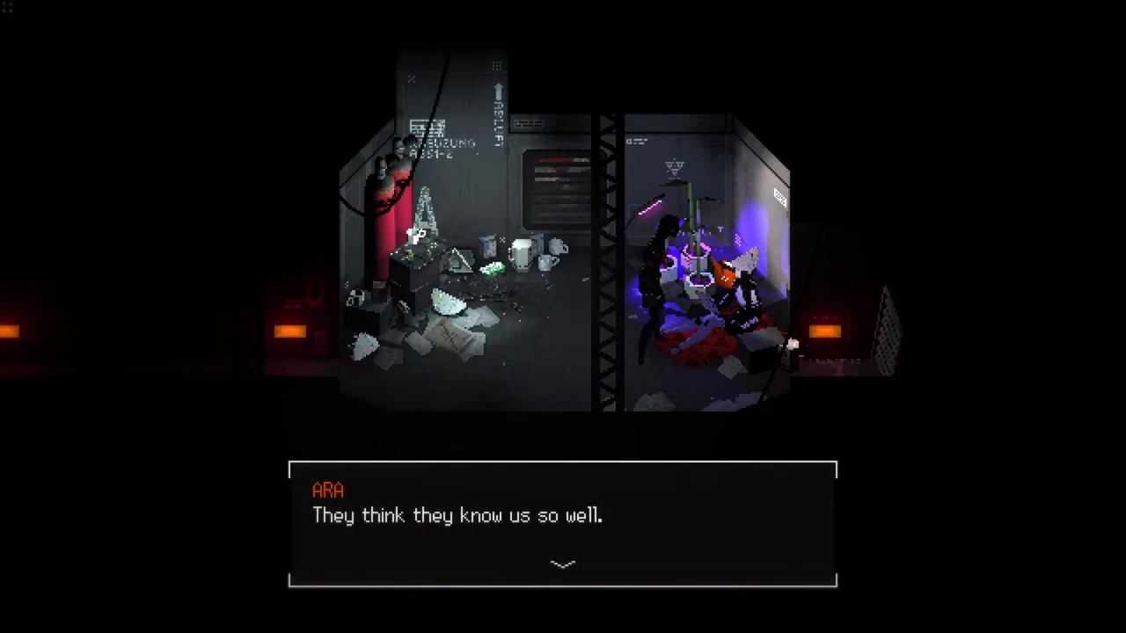
click(566, 563)
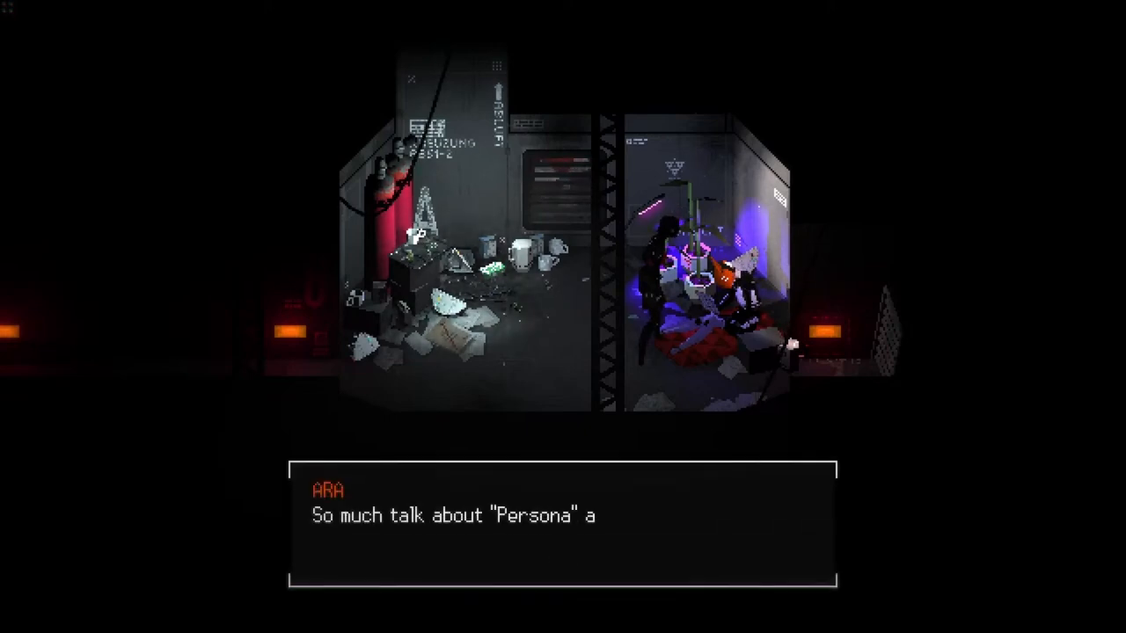
click(563, 536)
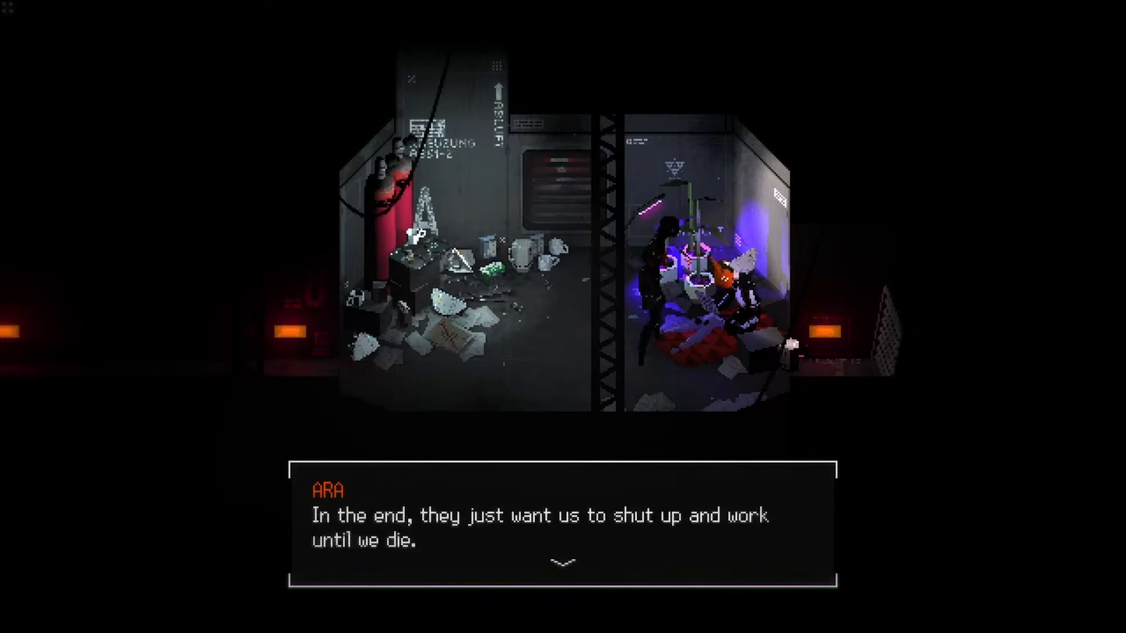
click(563, 545)
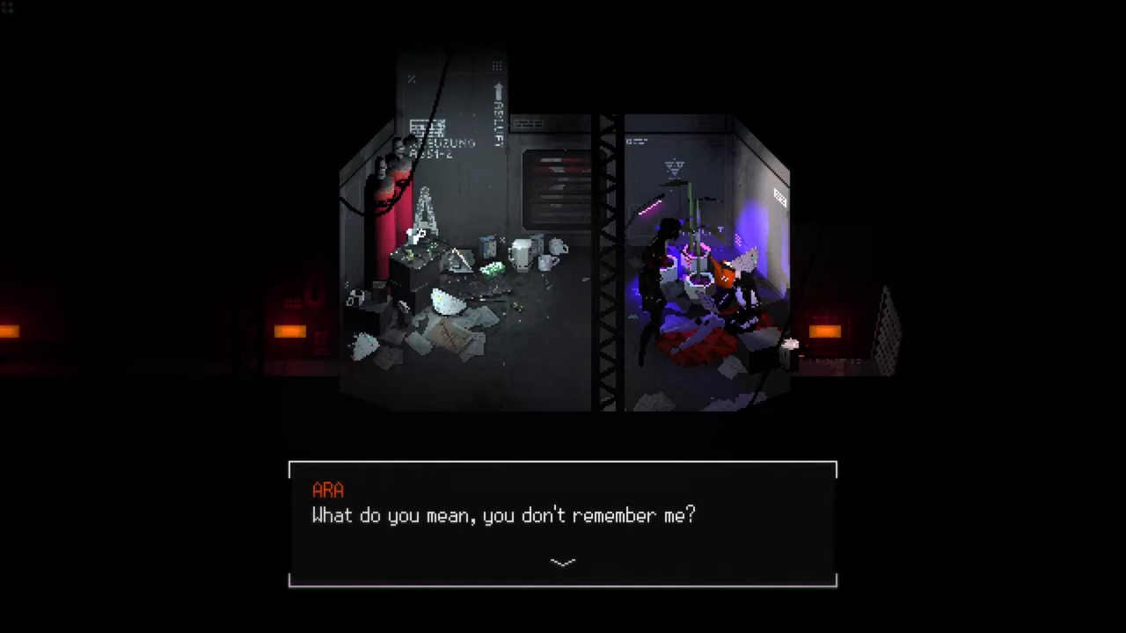
click(562, 563)
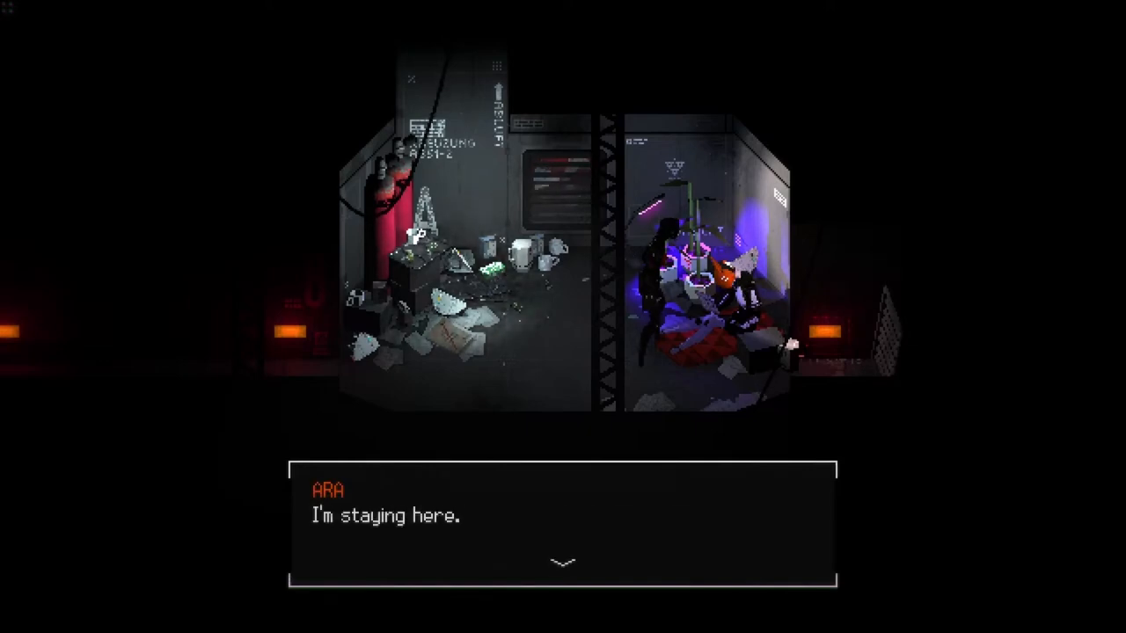
click(565, 561)
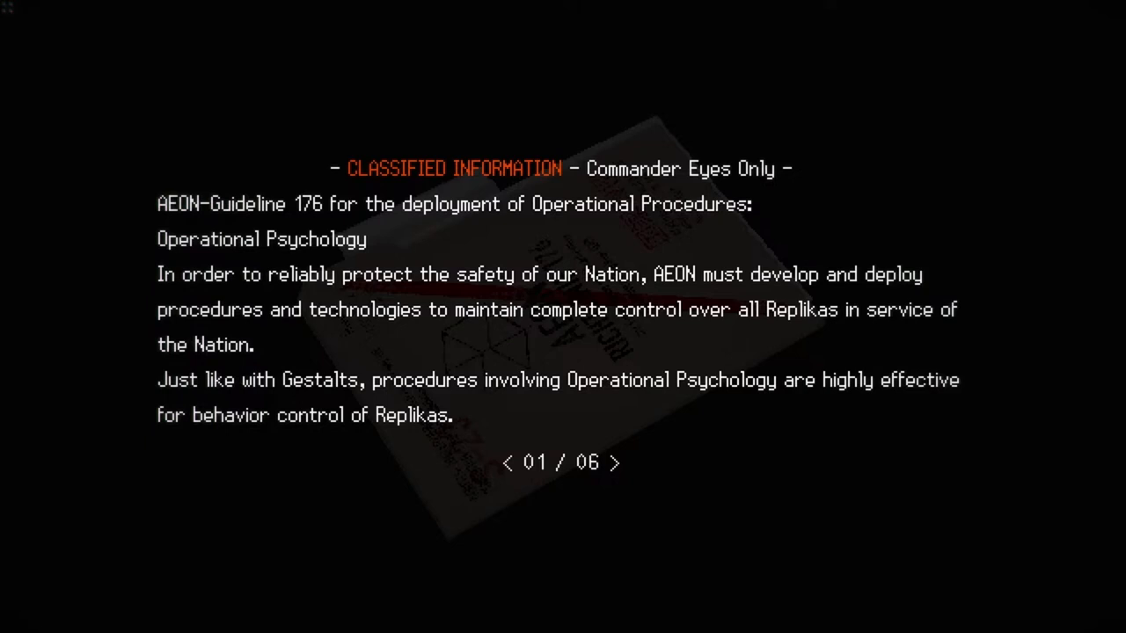
Step: Page through AEON-Guideline 176 from page 01/06 to 06/06
click(620, 463)
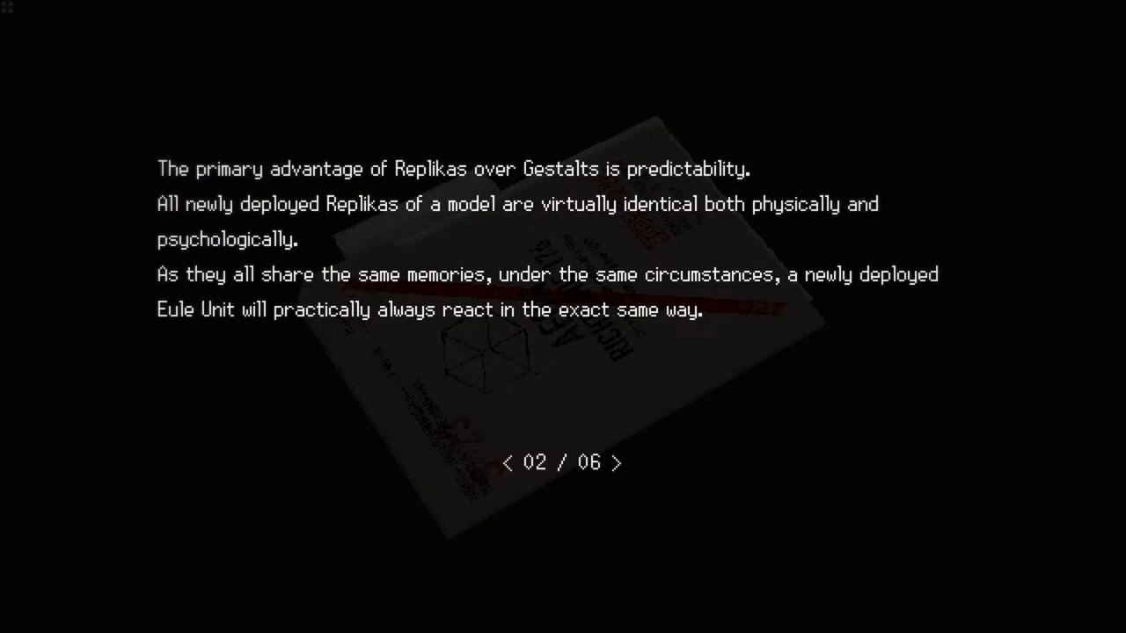
click(620, 464)
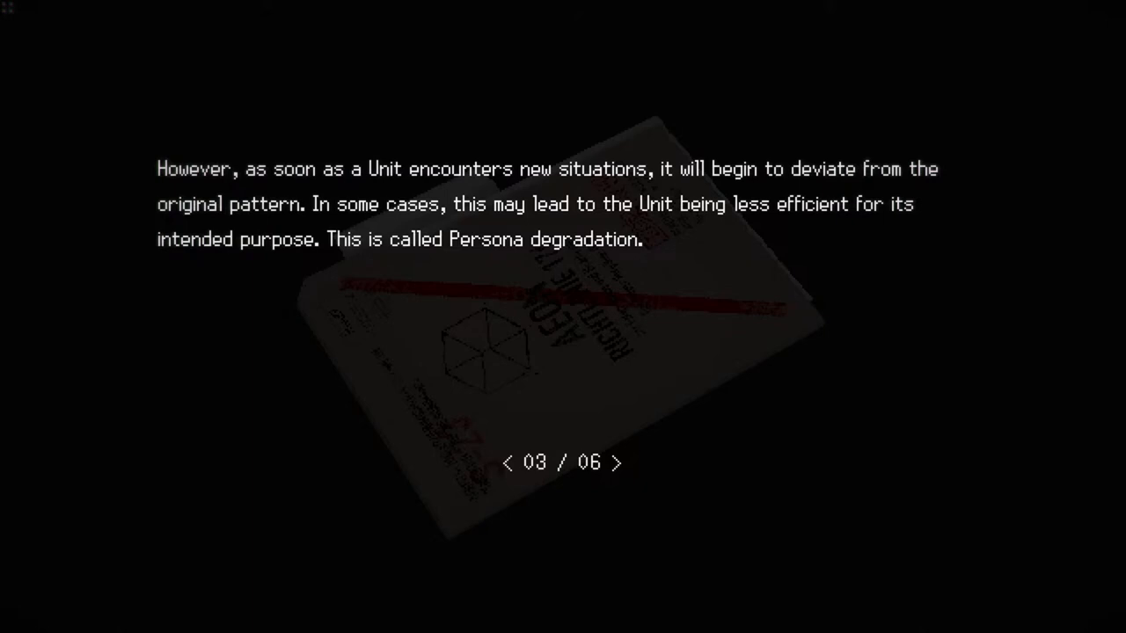
click(618, 464)
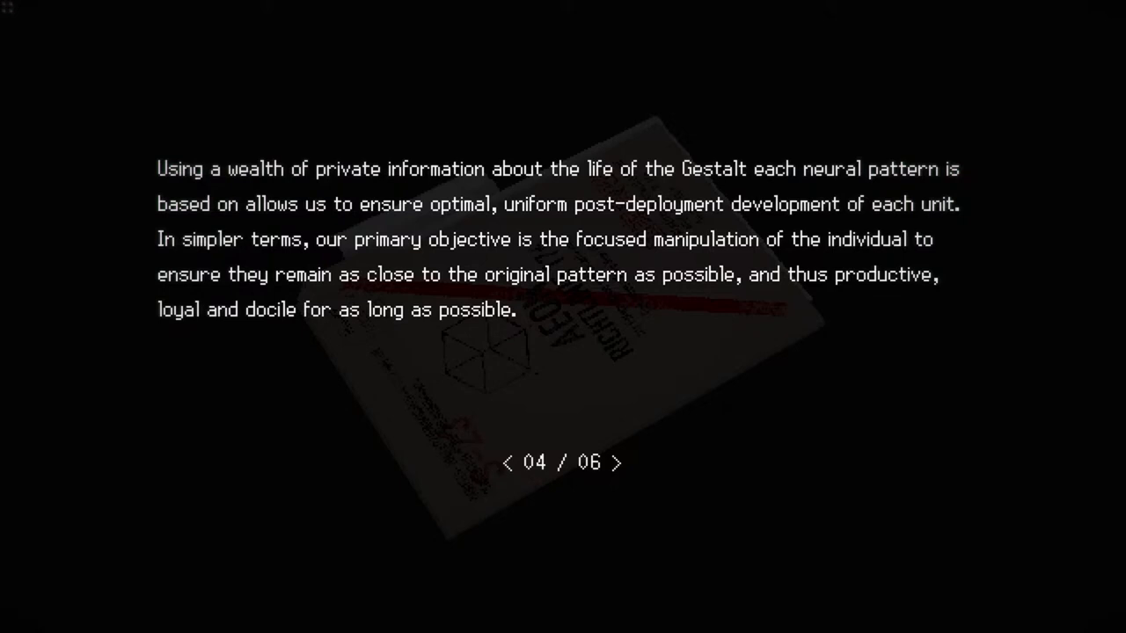
click(620, 464)
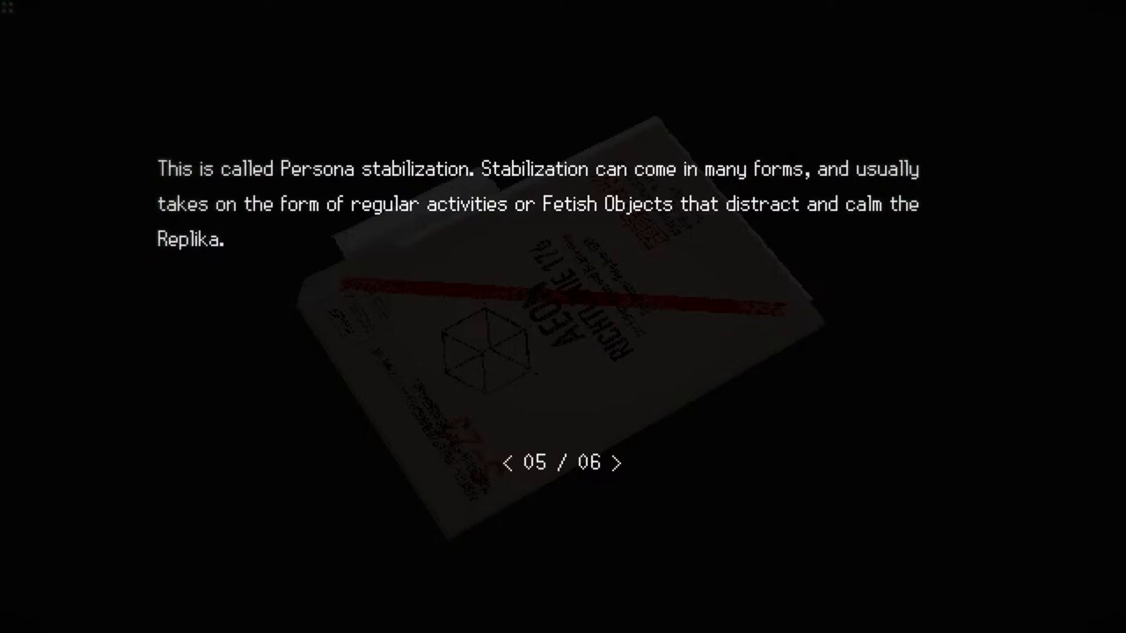
click(620, 462)
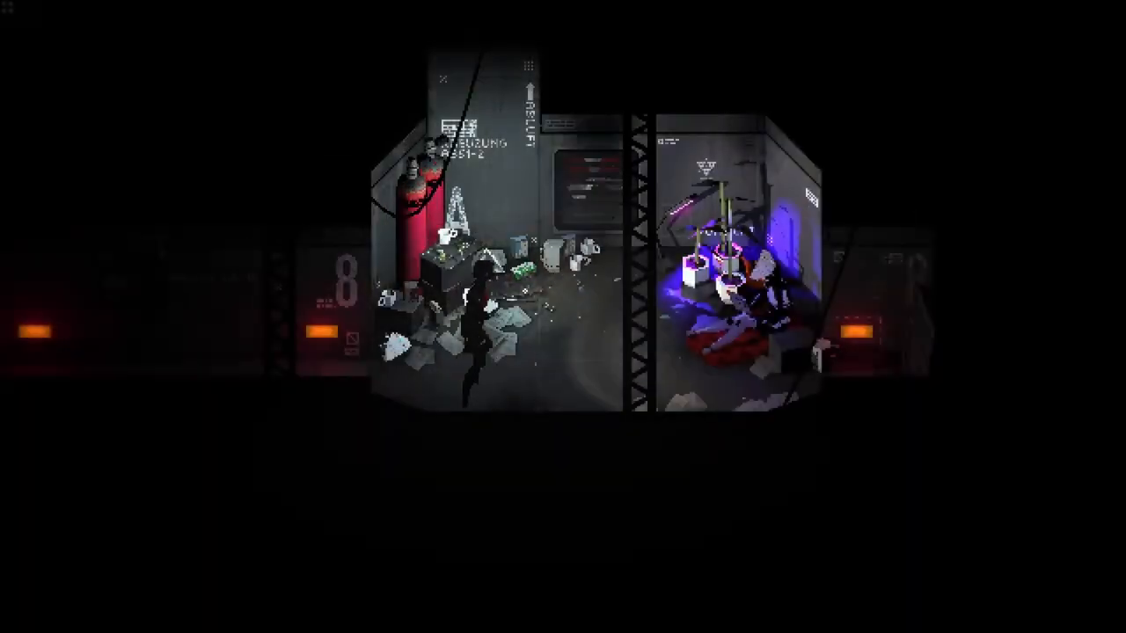
Step: Walk into the dark corridor and toggle the flashlight off and on
key(f)
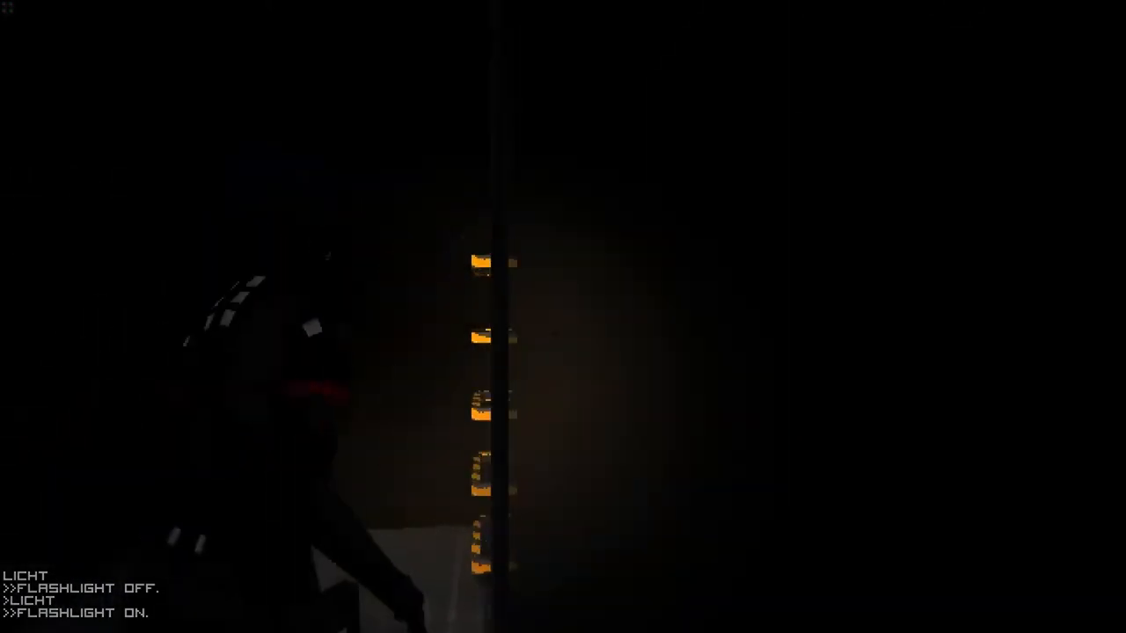
Step: Interact with the ID card to open Elster's Replika profile at page 1 of 2
key(f)
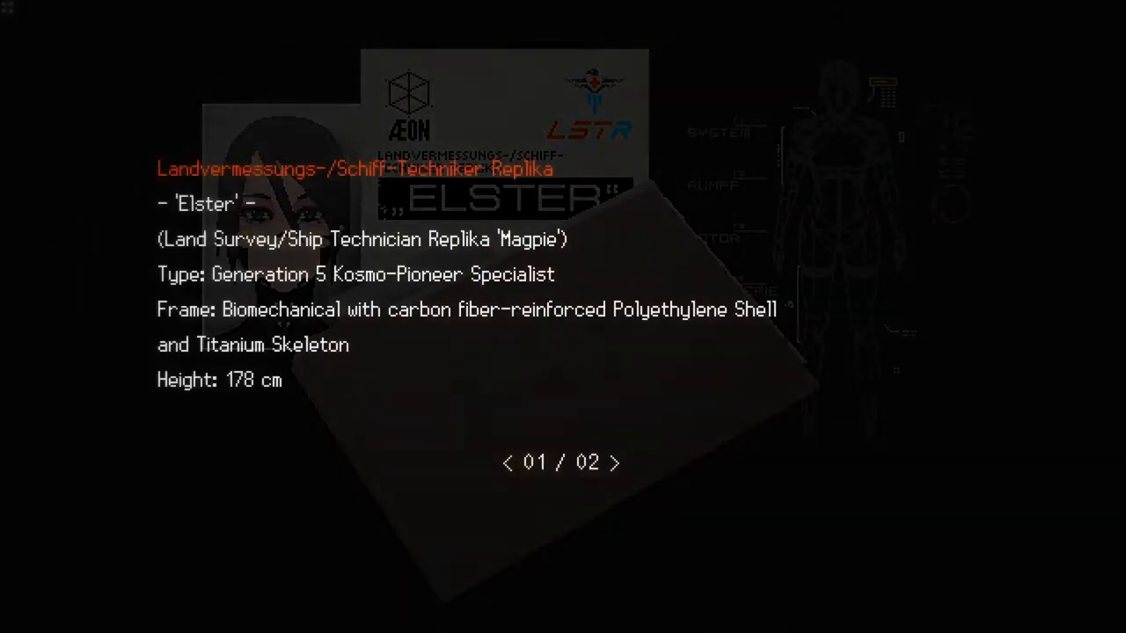
click(623, 462)
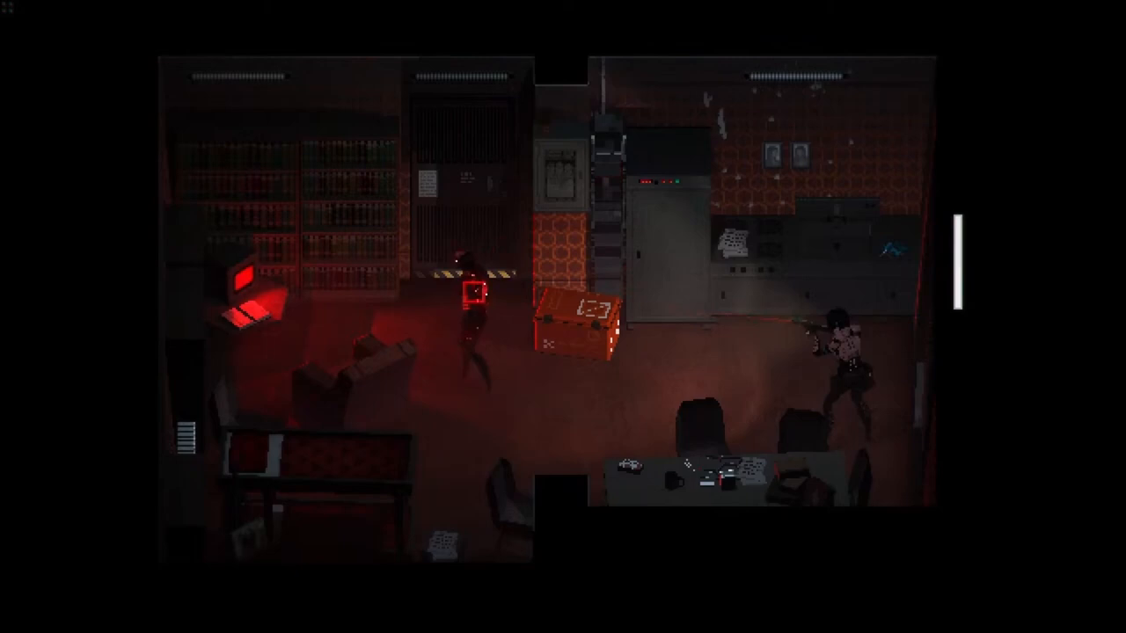
key(Tab)
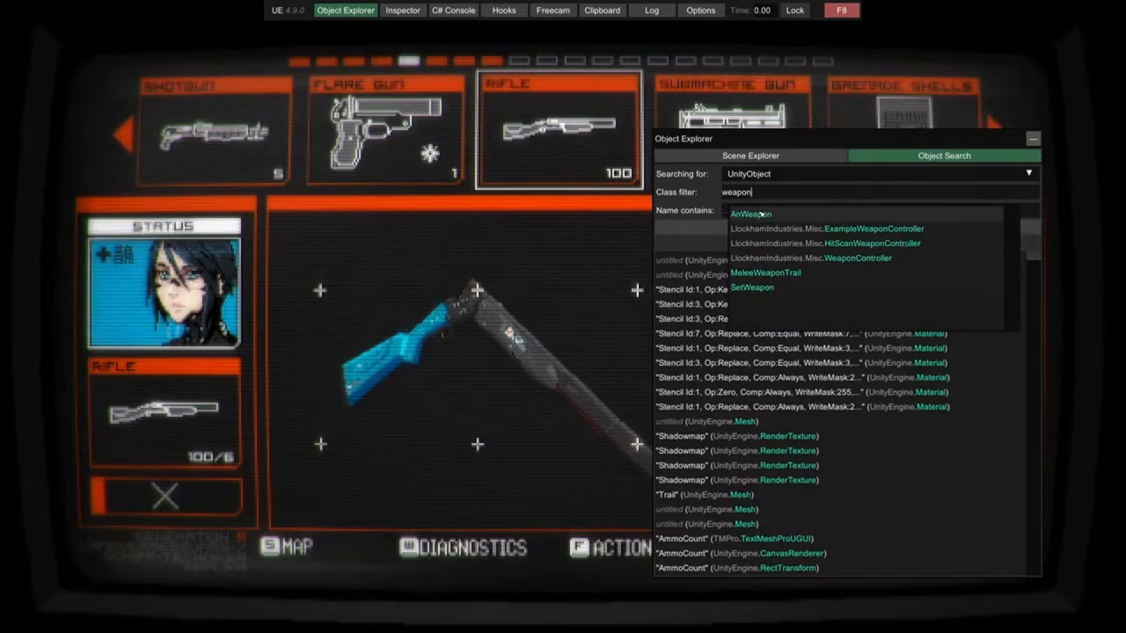
Step: Select AnWeapon, inspect RifleWeapon's HitCurve and runtime type, then return to its fields
click(748, 214)
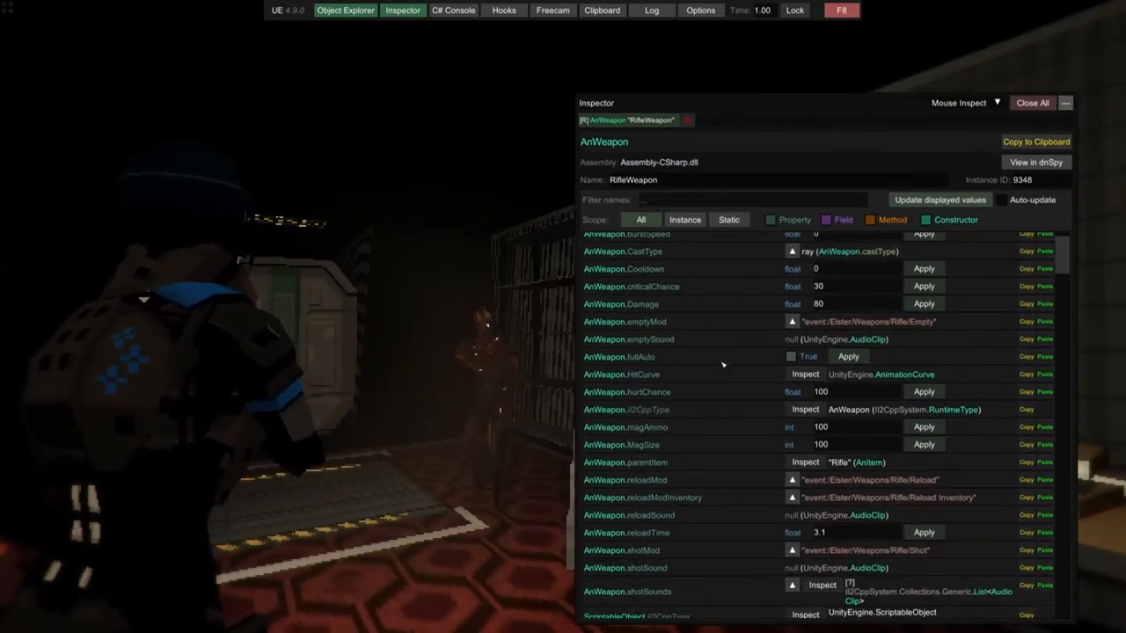
scroll(down, 3)
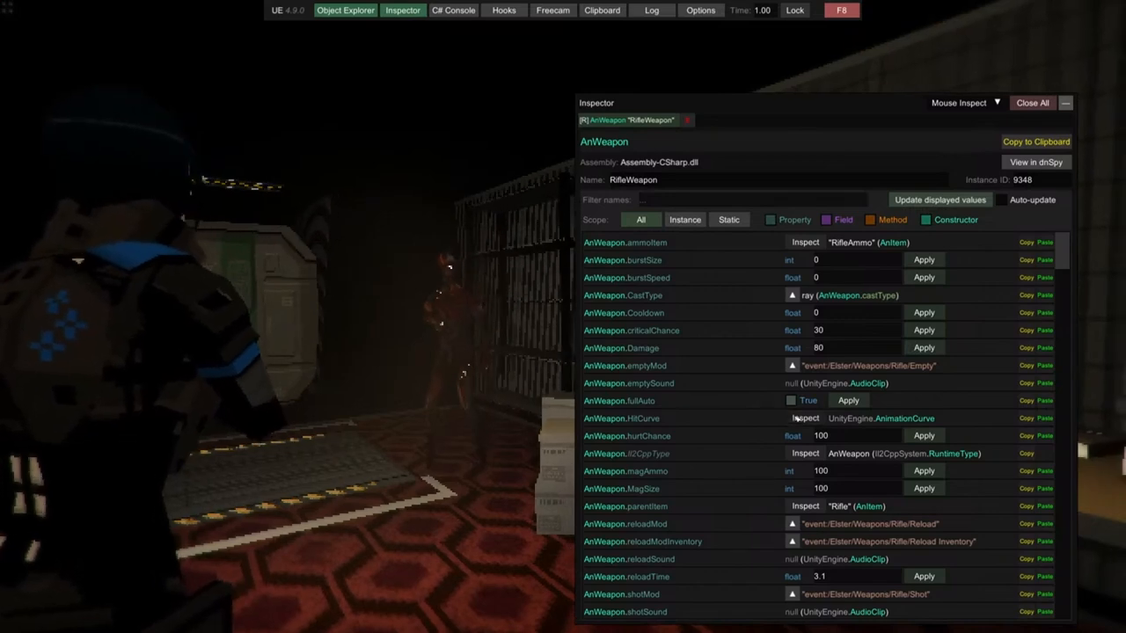
click(803, 418)
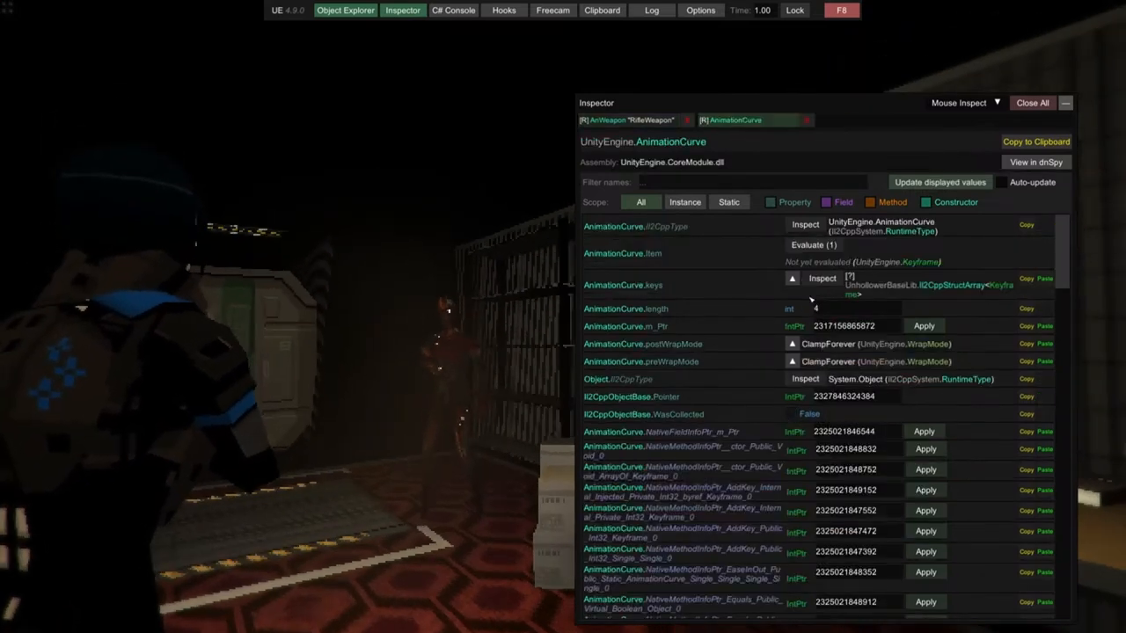
click(813, 244)
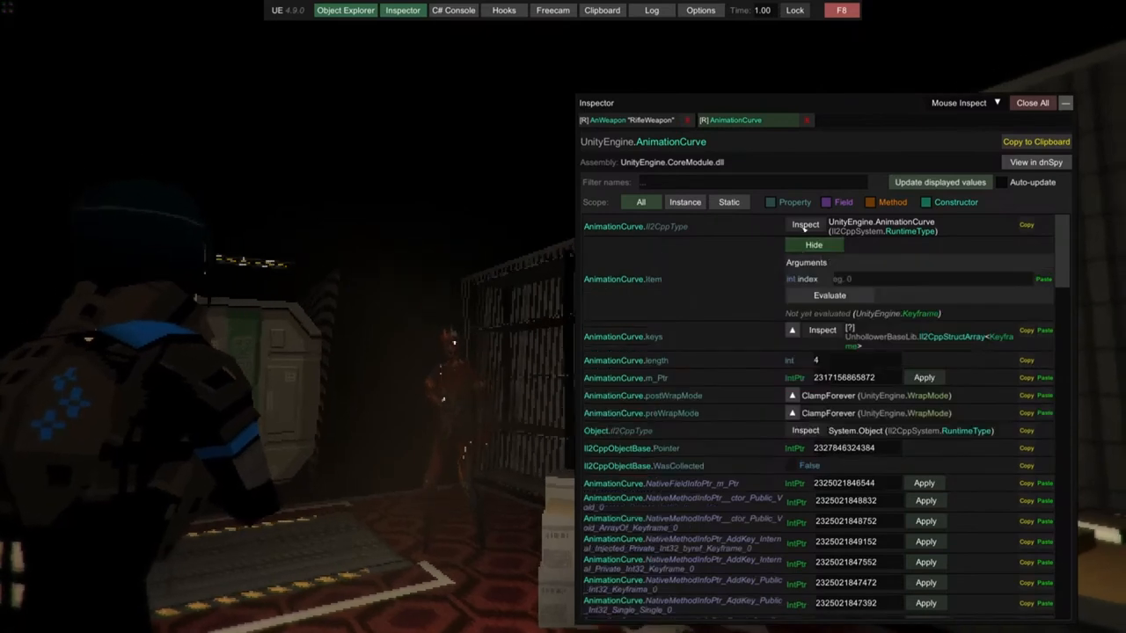
click(804, 224)
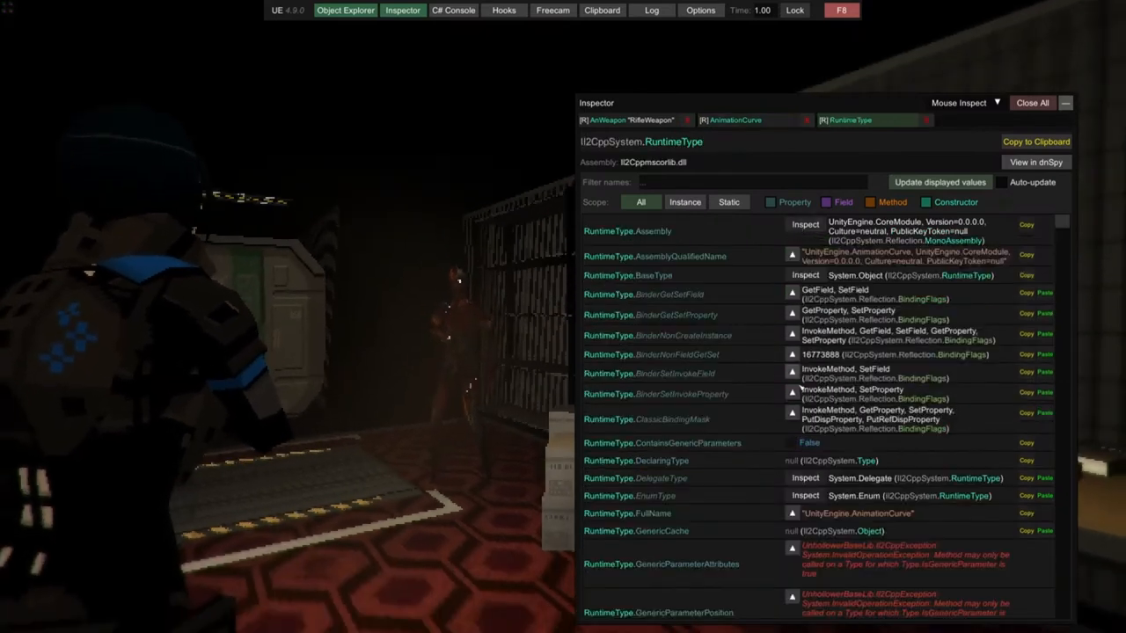
click(733, 120)
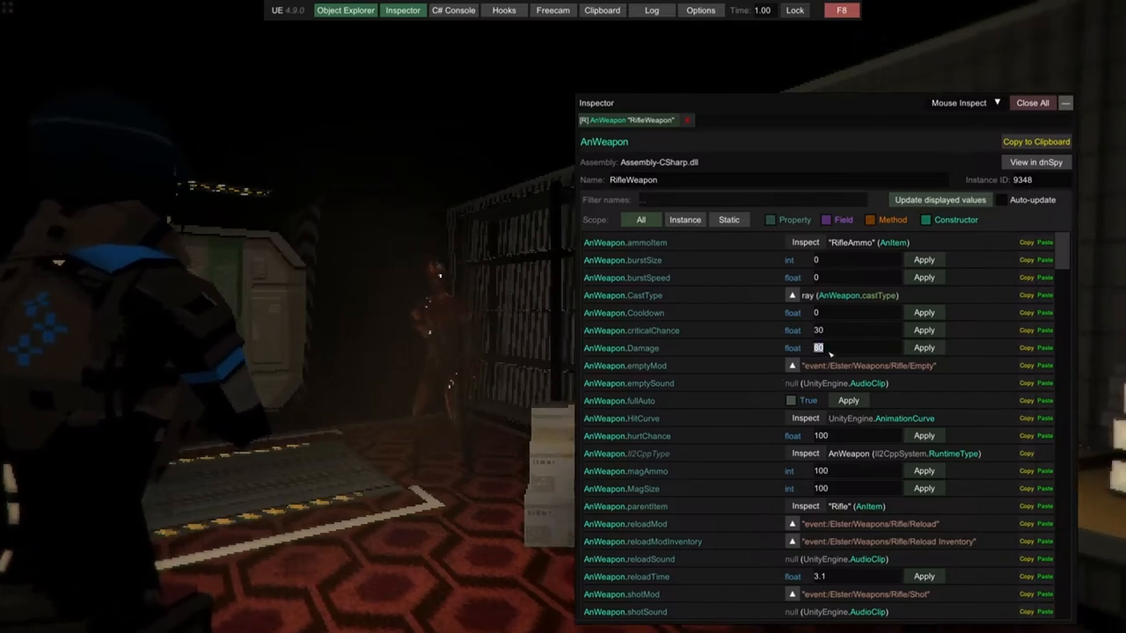
Step: Set the rifle's Damage field to 100 and scroll through the remaining weapon fields
text(100)
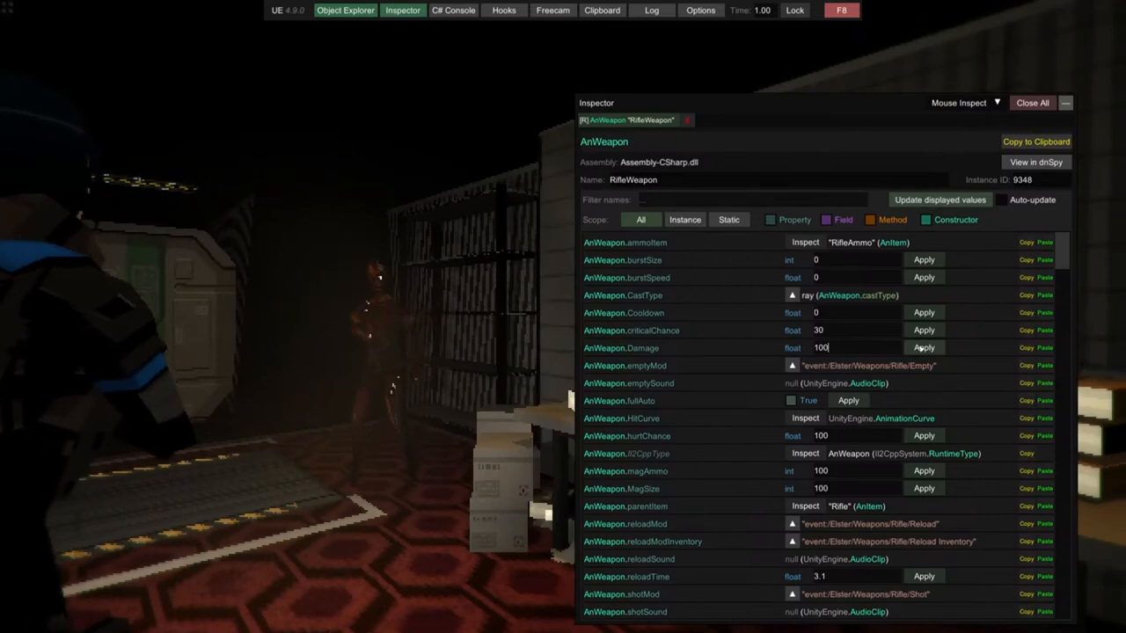
scroll(down, 3)
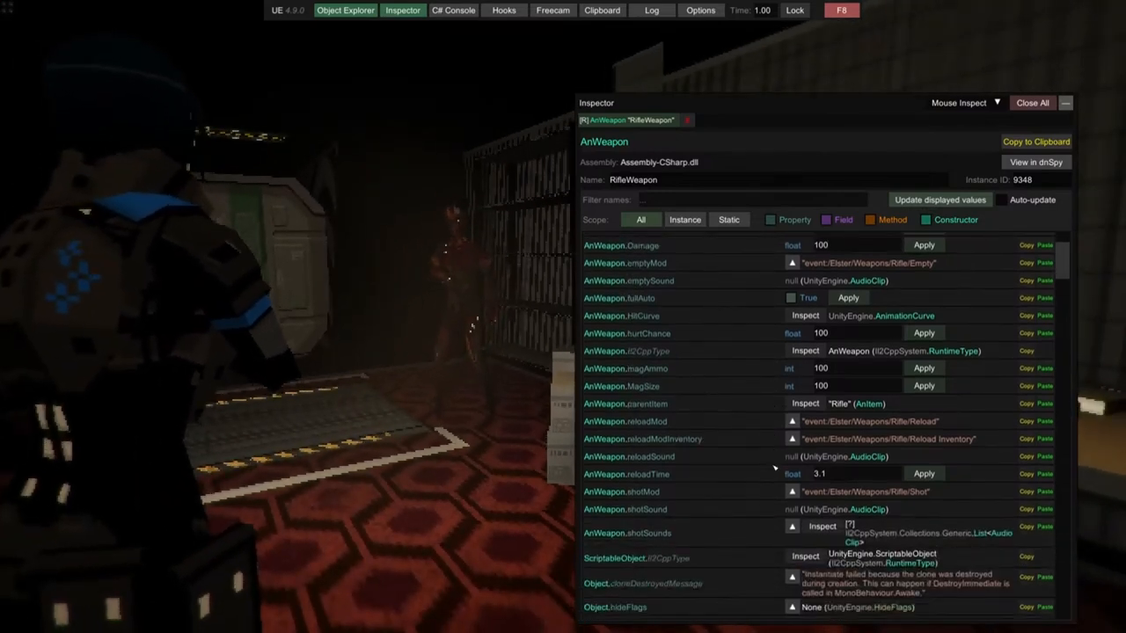
scroll(down, 3)
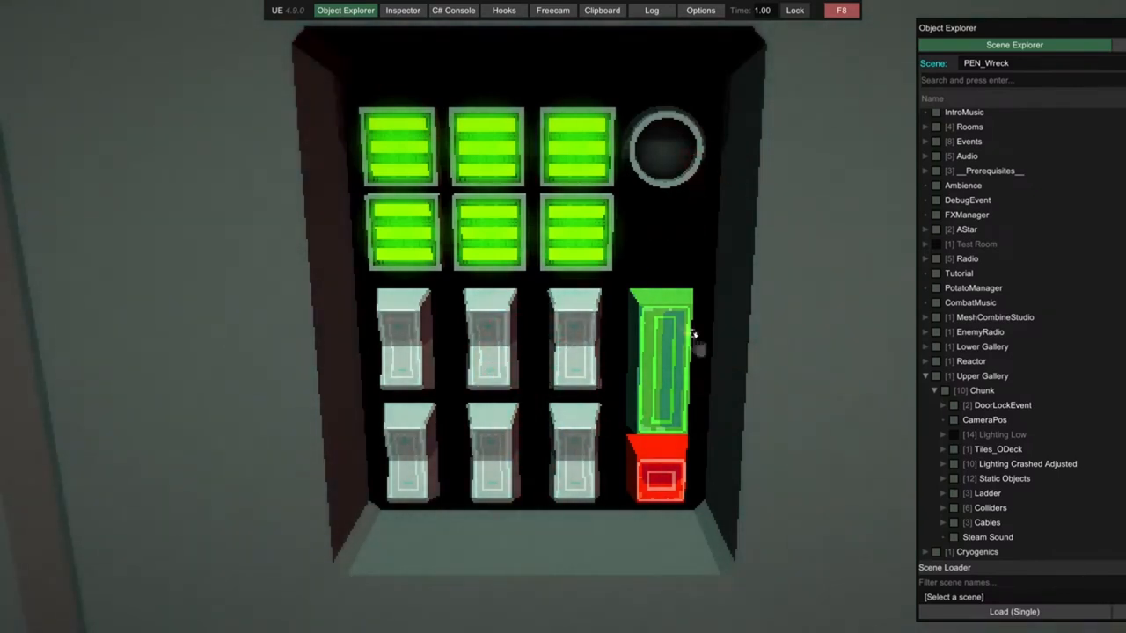
mouse_move(593, 427)
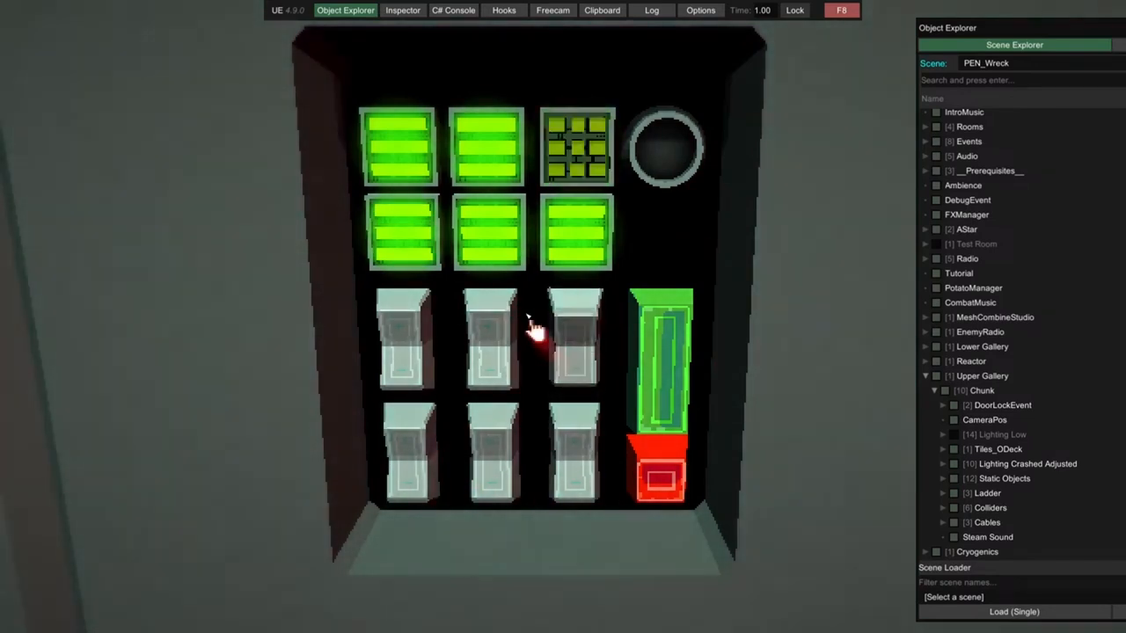
Step: Expand Upper Gallery > Chunk in the PEN_Wreck scene hierarchy
click(576, 145)
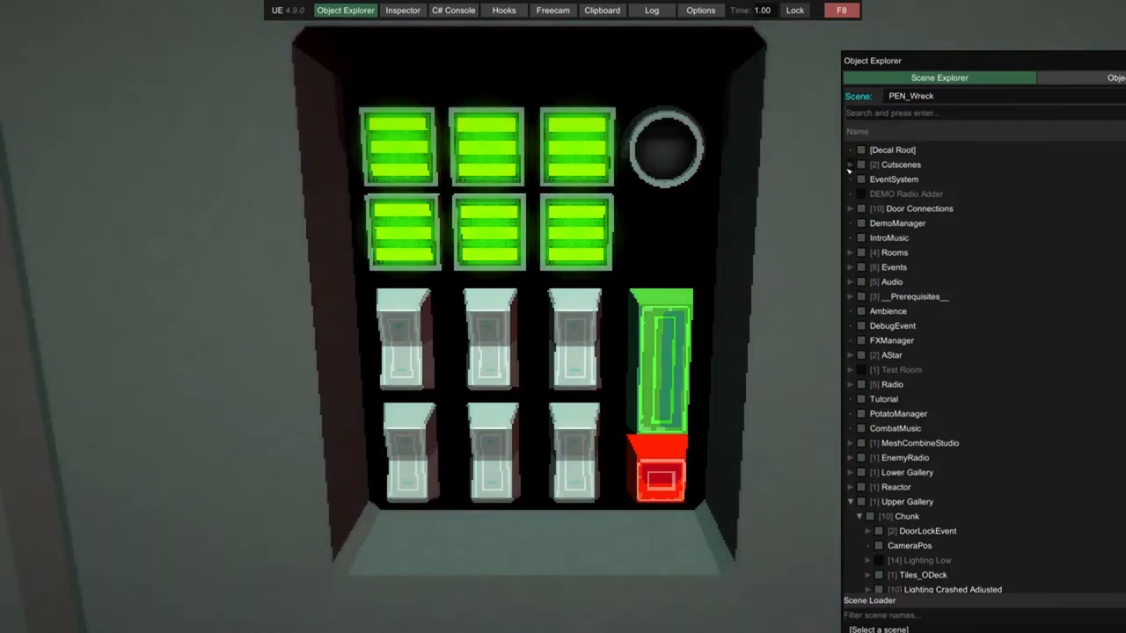
click(849, 164)
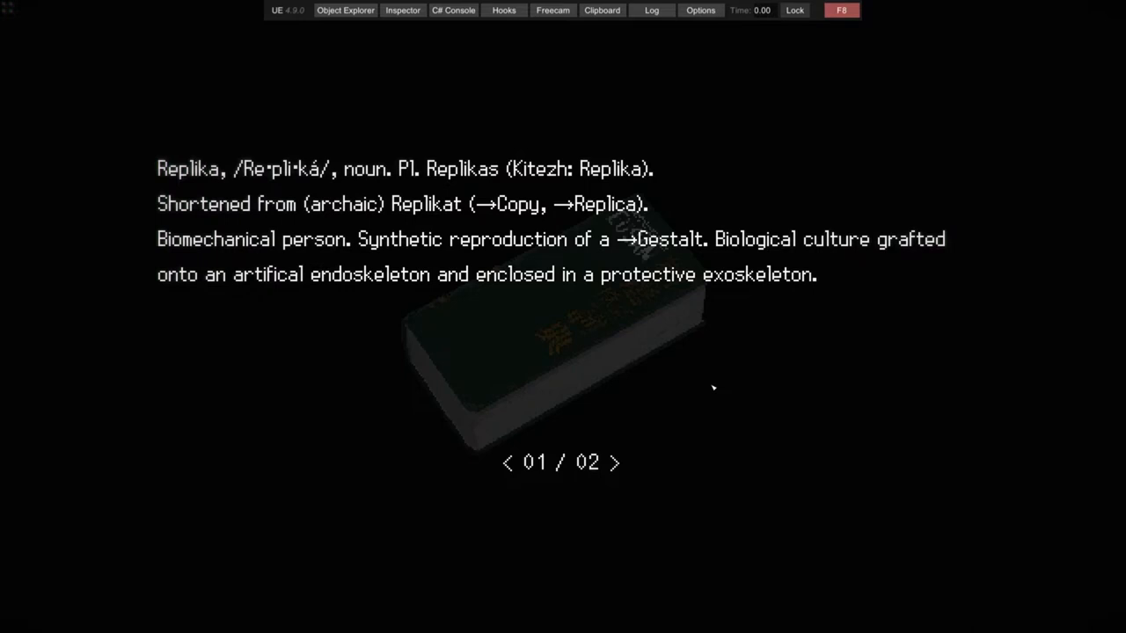
Step: Turn to page 2 of the Replika entry and head to the library
click(621, 463)
text(INTRUDER)
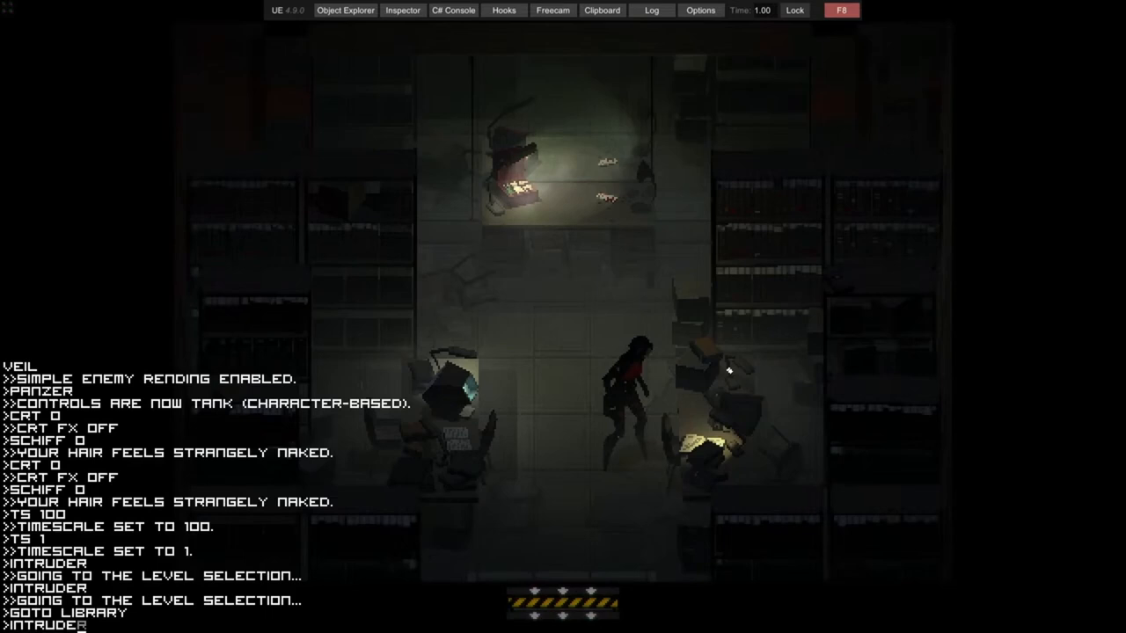
click(346, 10)
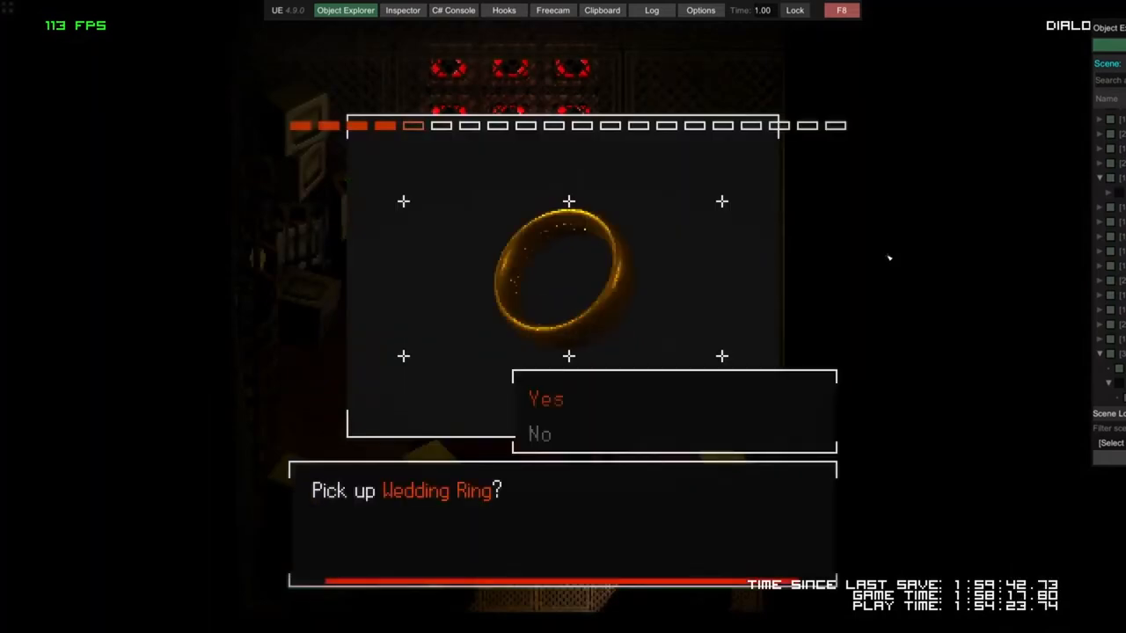
Step: Confirm Yes on the 'Pick up Wedding Ring?' prompt
click(543, 399)
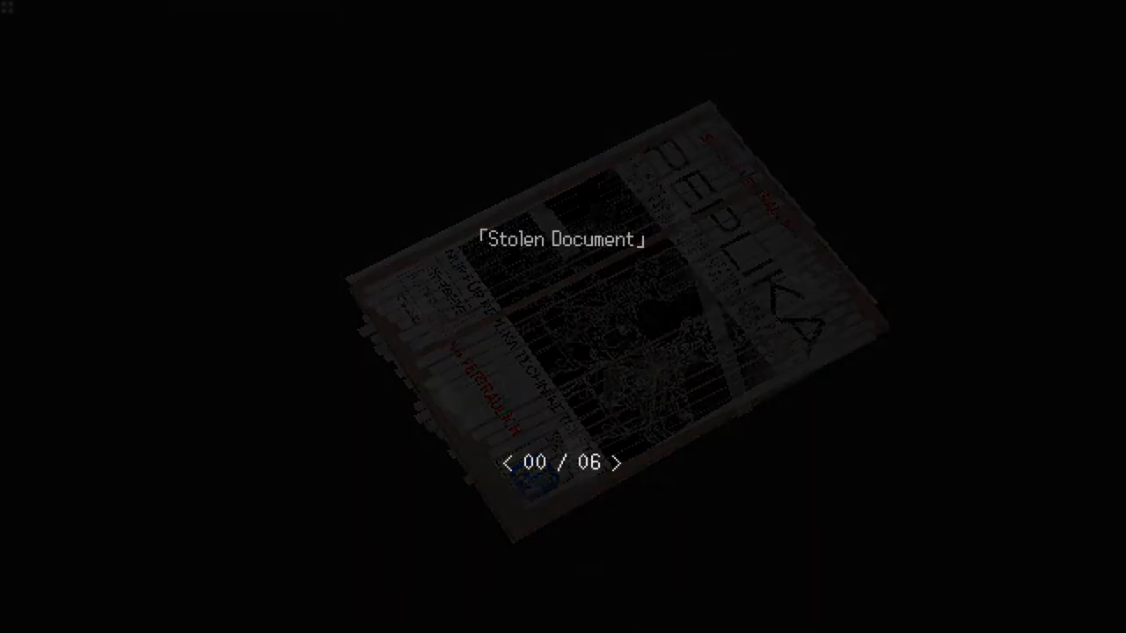
Step: Page through the Stolen Document from its cover to page 05 of 06
click(621, 463)
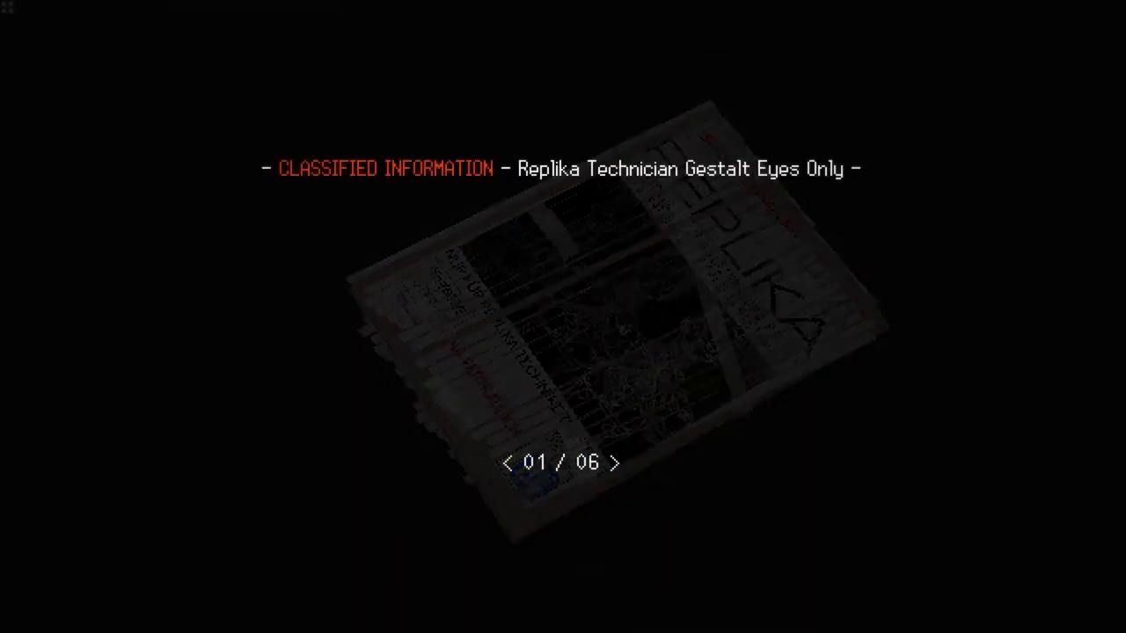
click(621, 462)
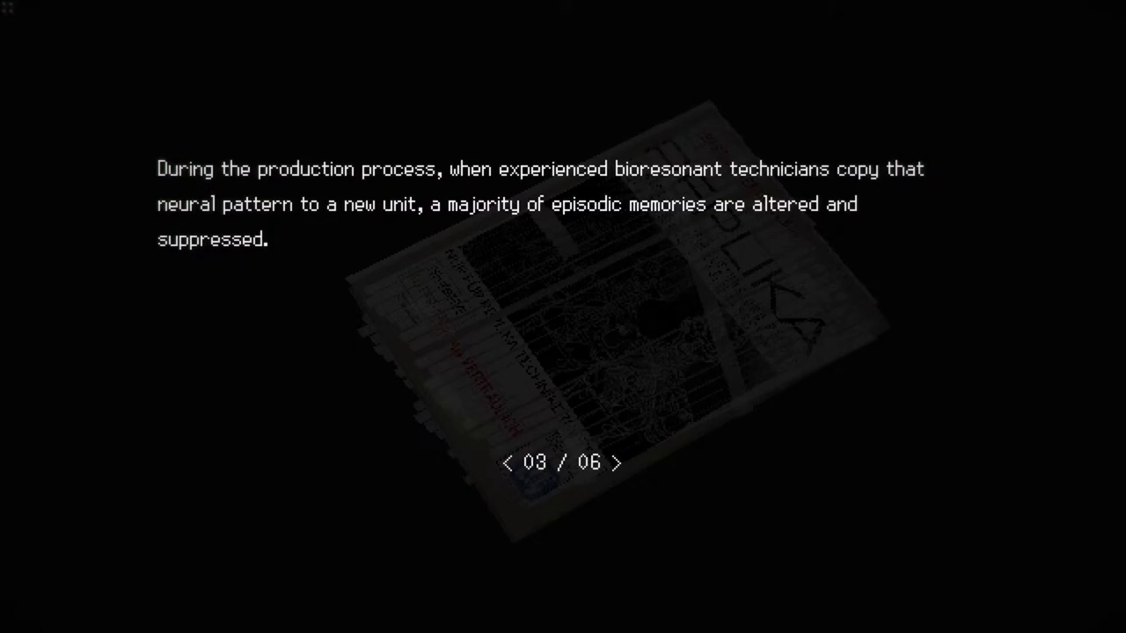
click(622, 461)
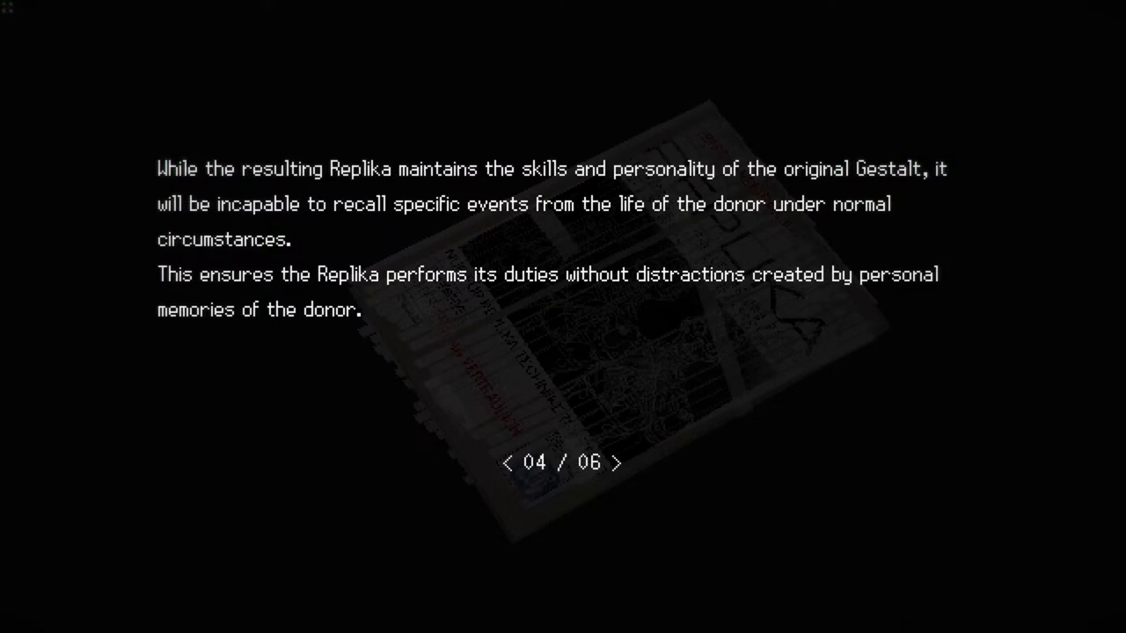
click(619, 463)
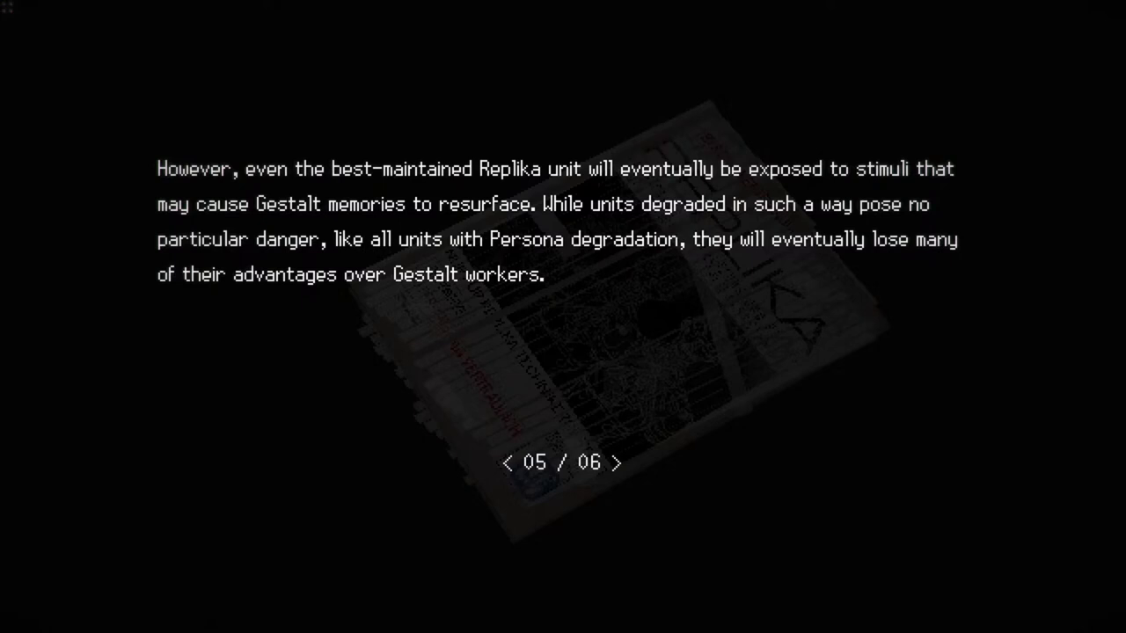
click(621, 463)
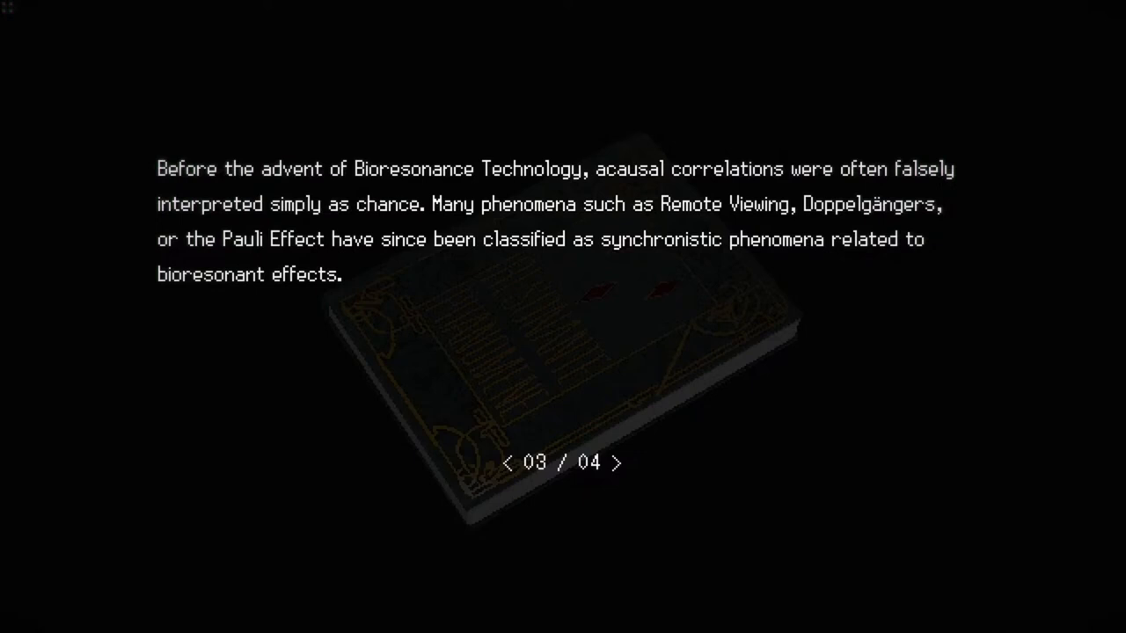
Step: Advance the Bioresonance Technology book from page 03 to page 04
click(625, 463)
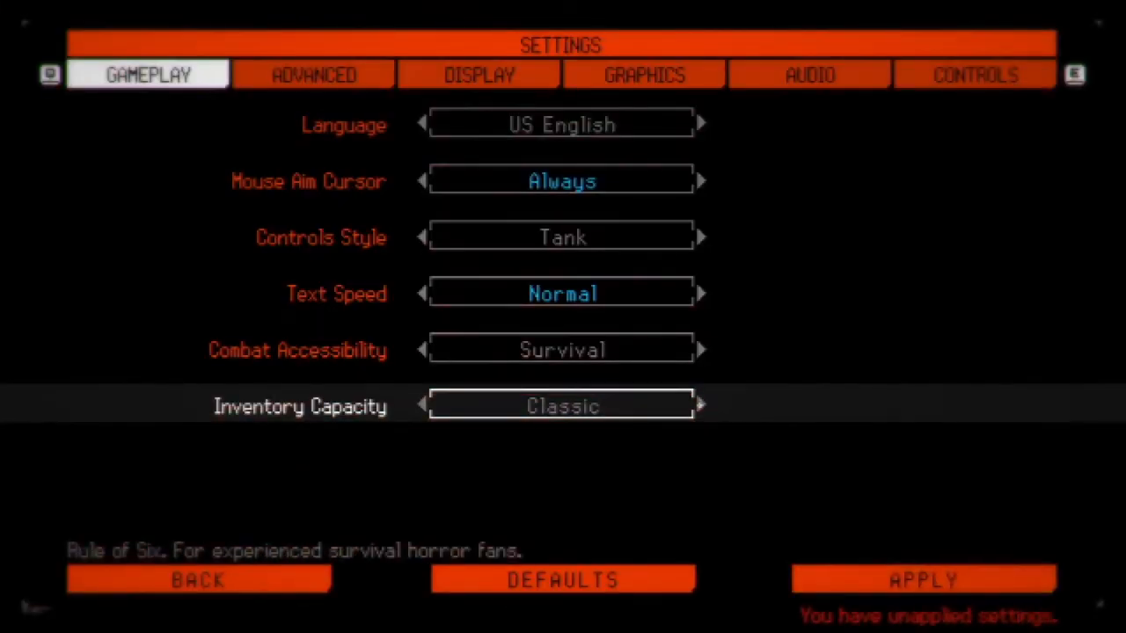
Step: Set Inventory Capacity to Revised, inspect Prevent Overhealing and graphics, then exit settings
click(701, 404)
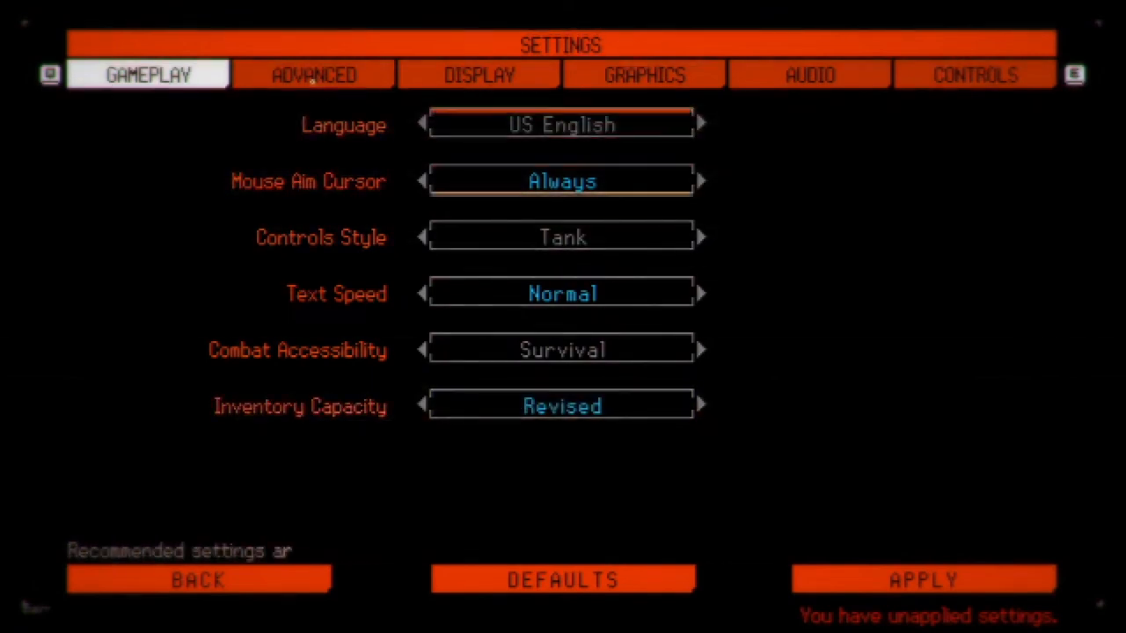
click(312, 74)
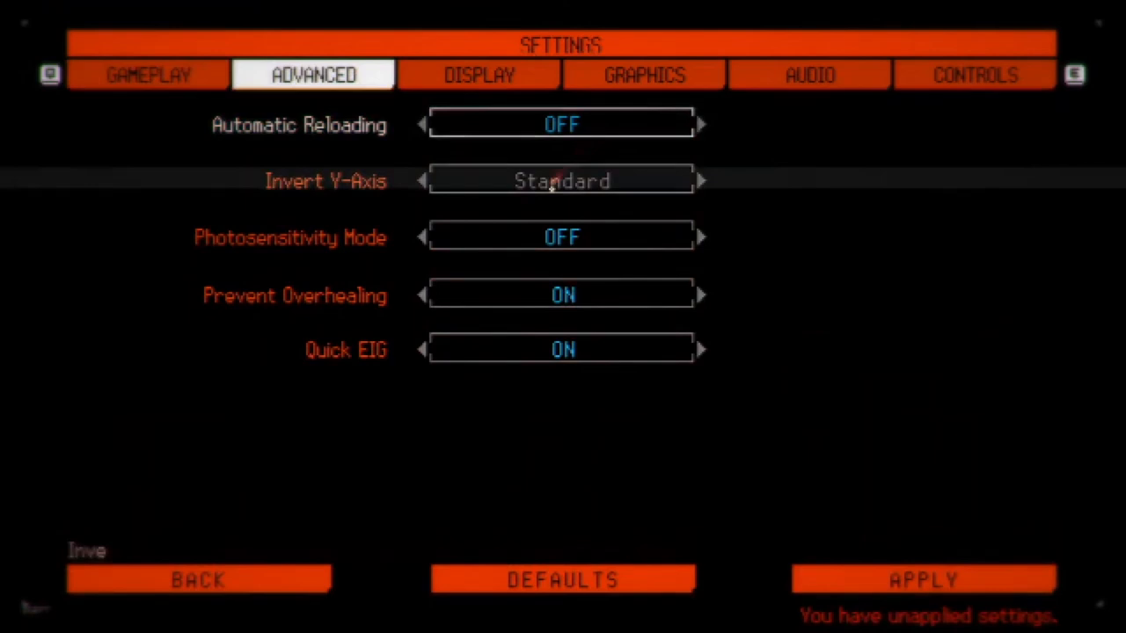
mouse_move(464, 329)
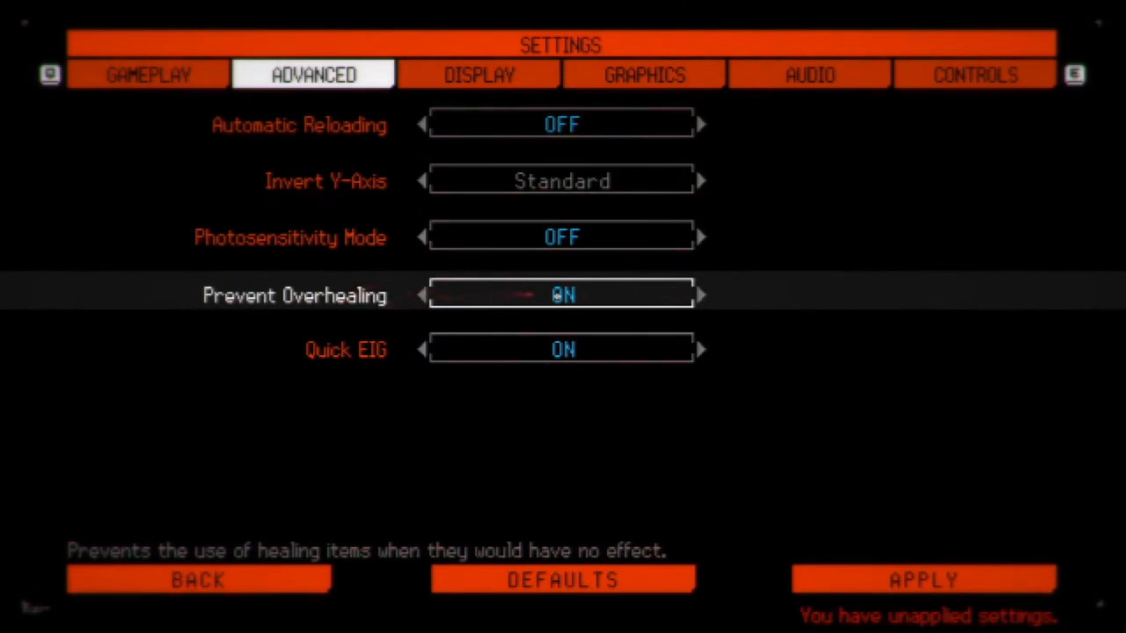
click(424, 295)
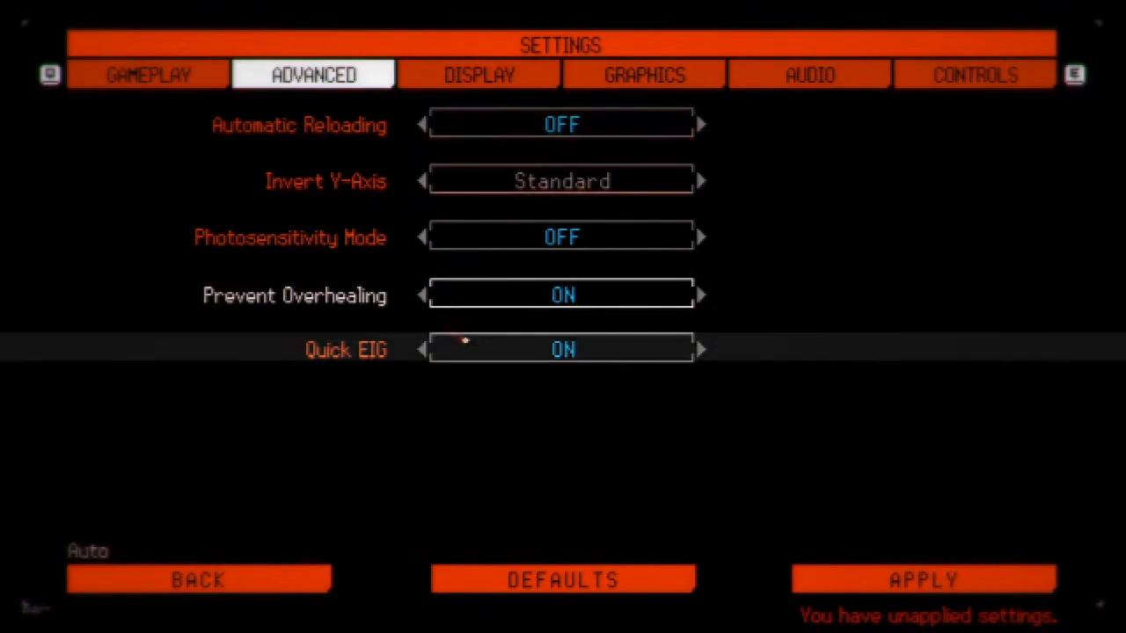
mouse_move(561, 236)
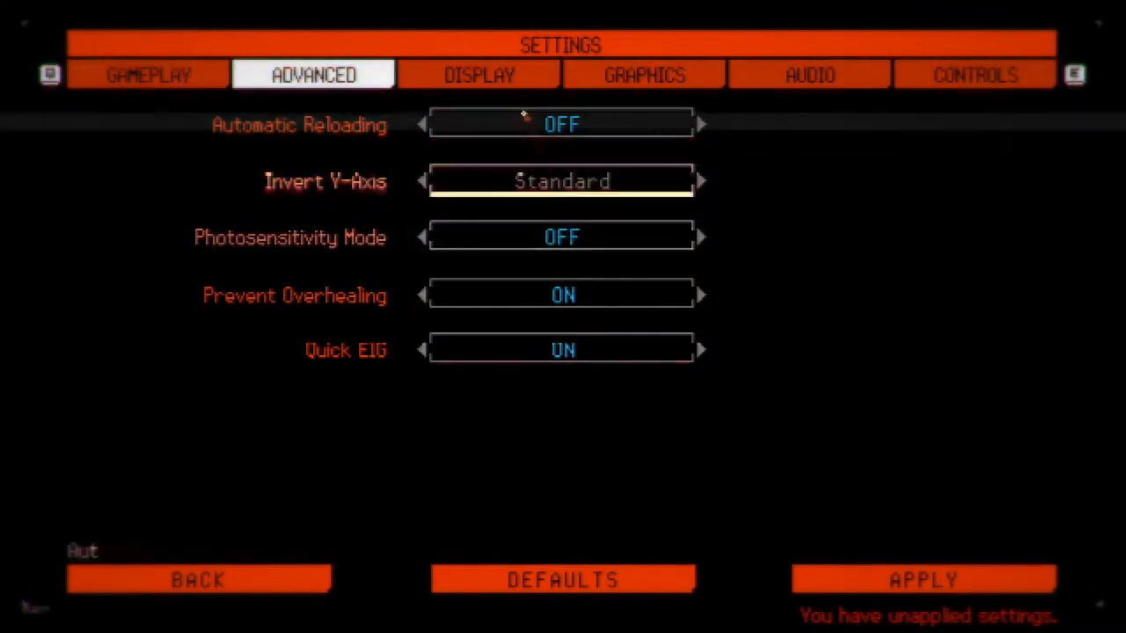
click(643, 74)
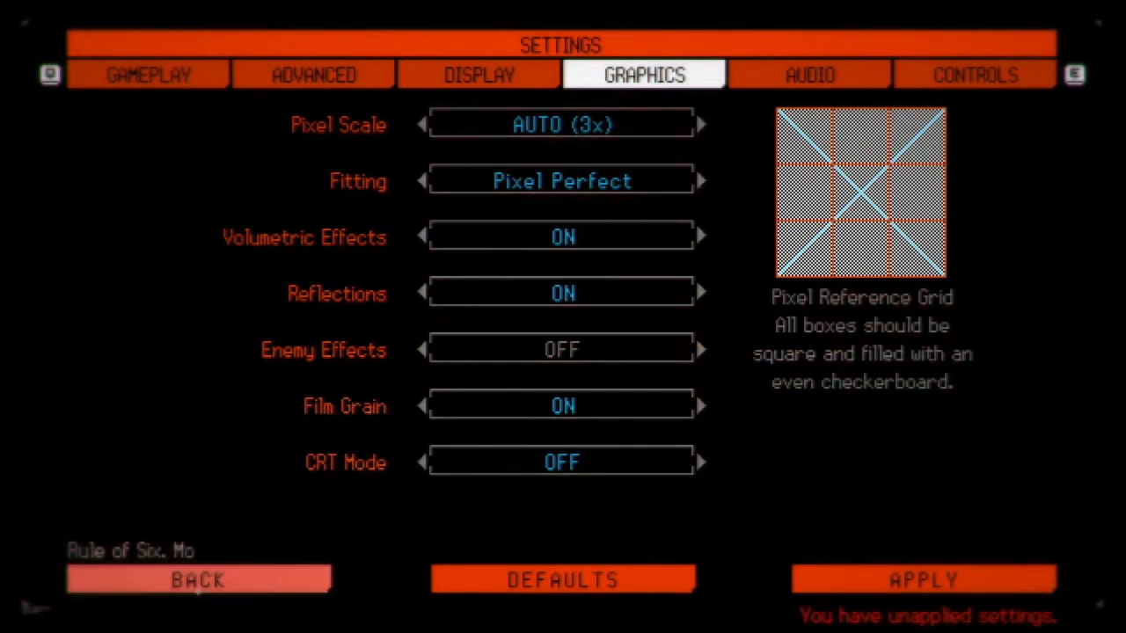
click(197, 580)
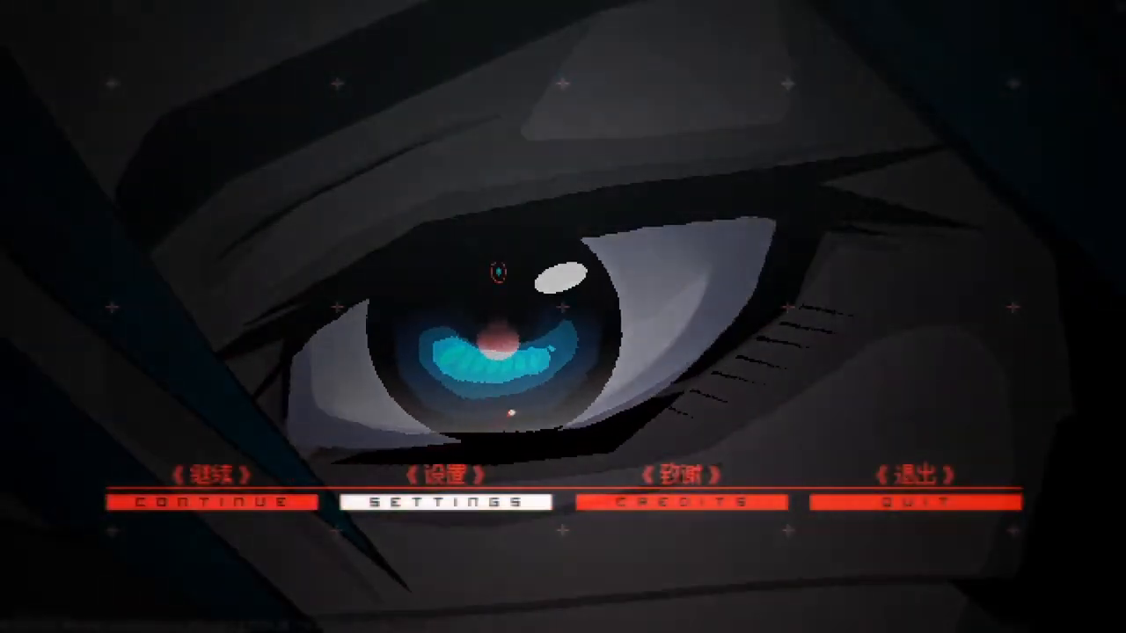
Step: Begin a new game in the empty File 02 save slot
click(211, 501)
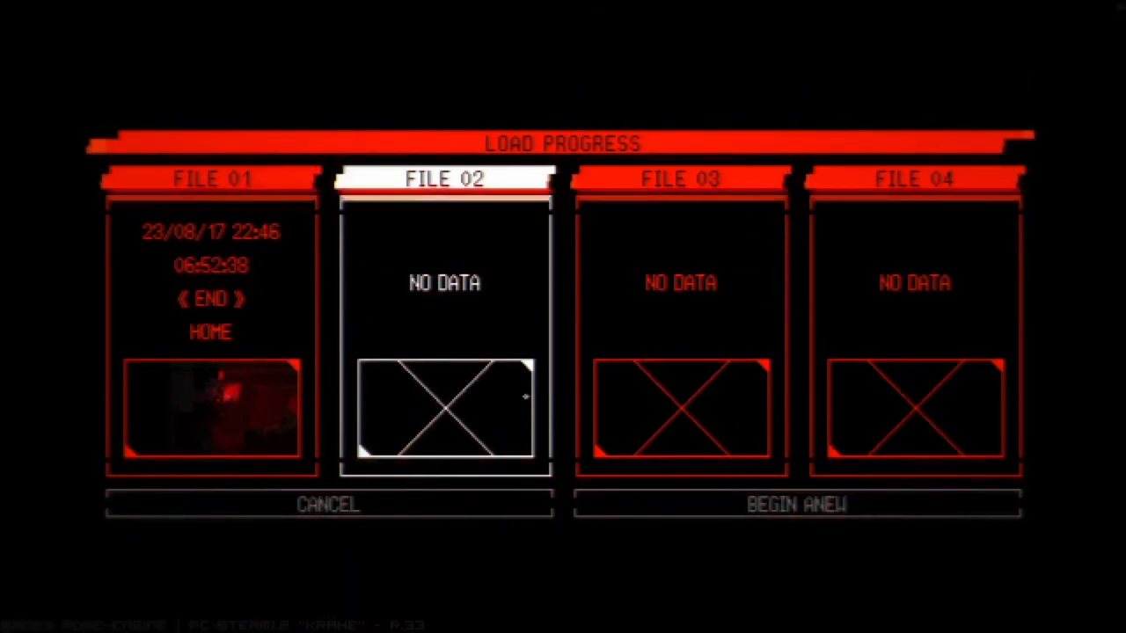
click(796, 503)
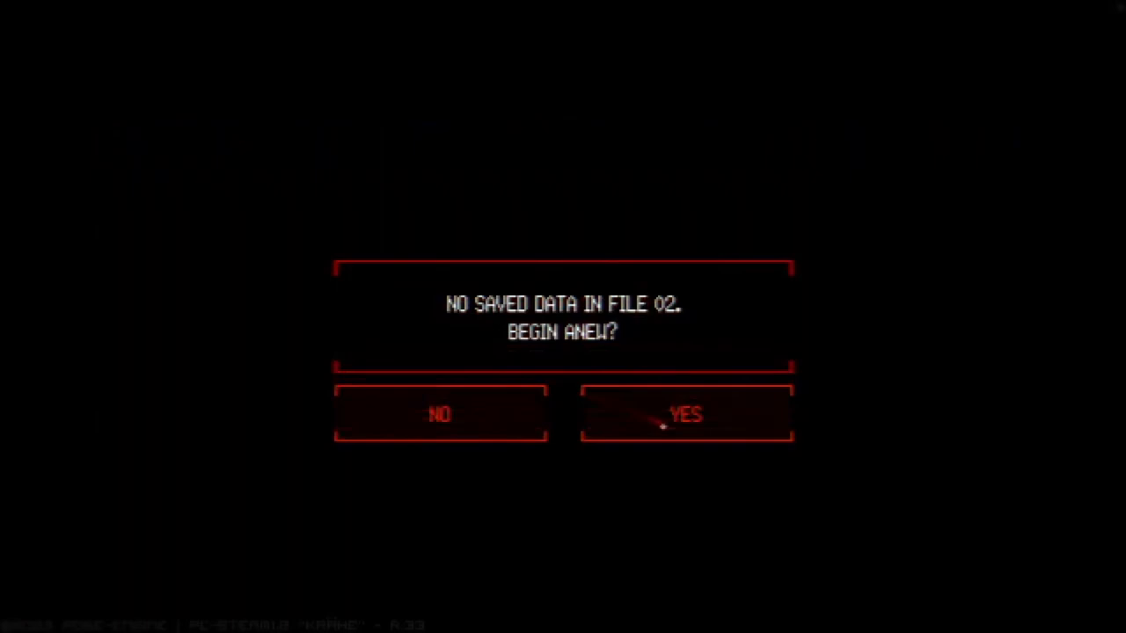
click(685, 416)
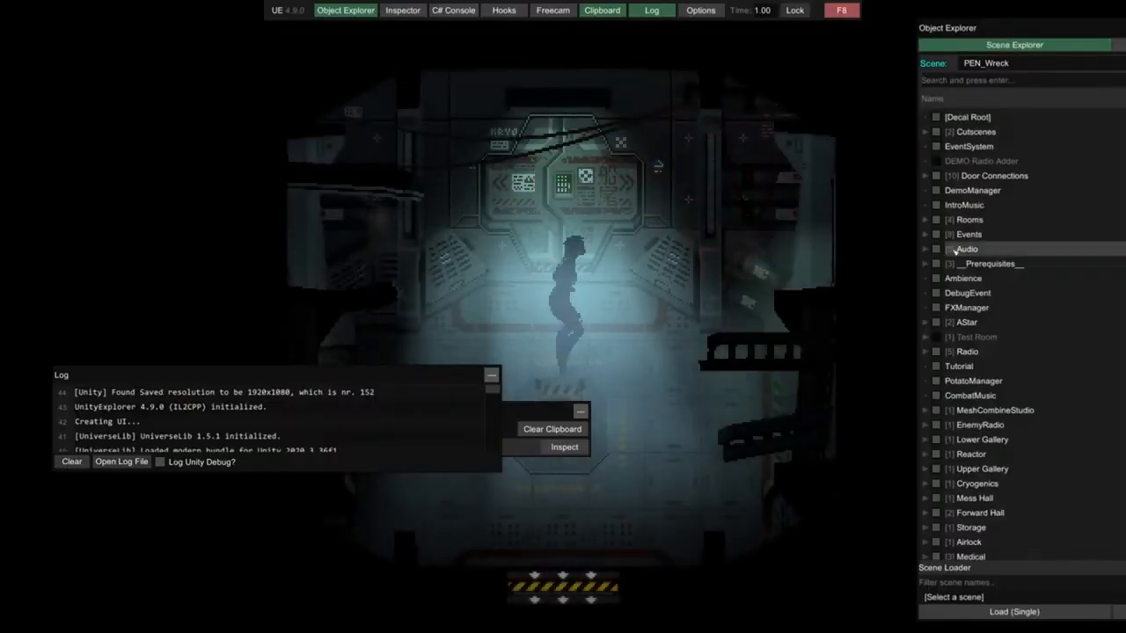
Step: Expand Upper Gallery and its Chunk in the PEN_Wreck hierarchy
click(601, 10)
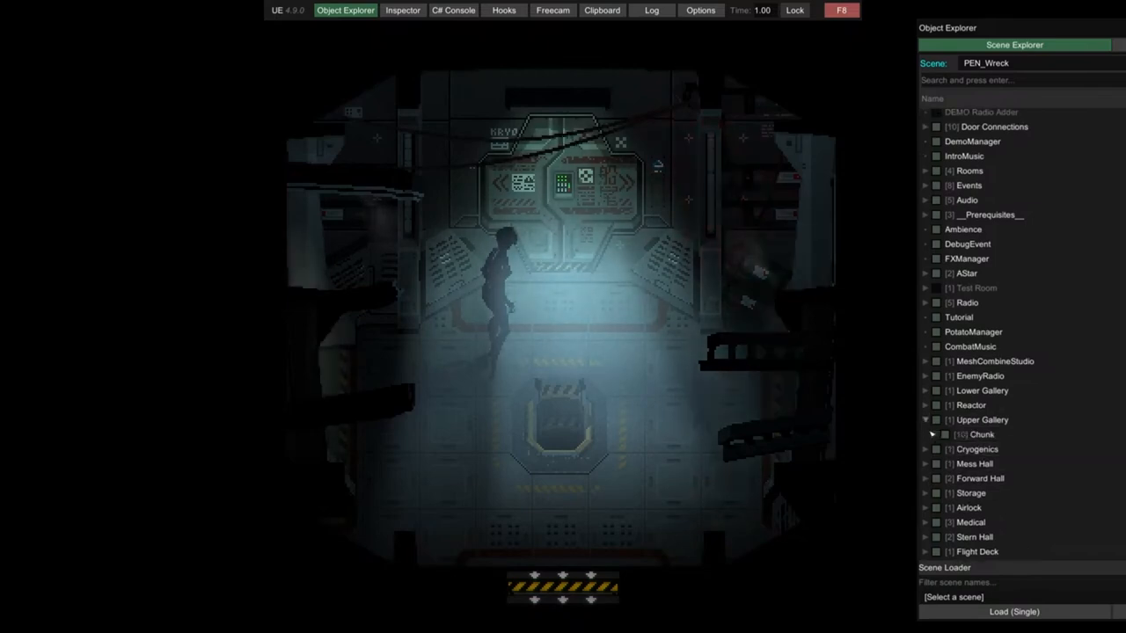
click(932, 435)
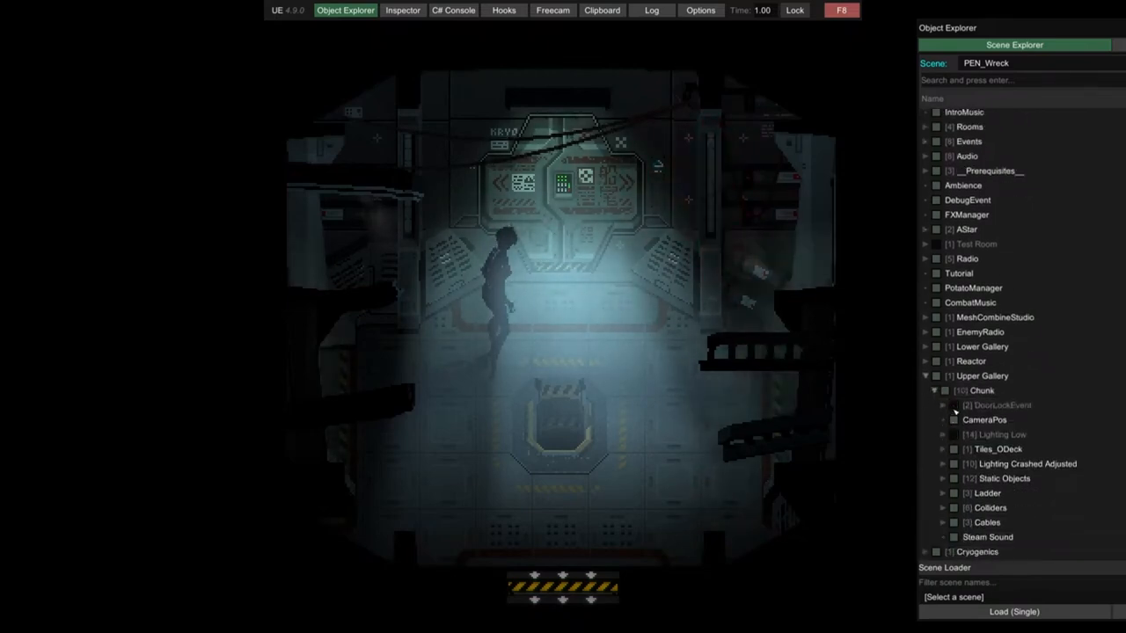